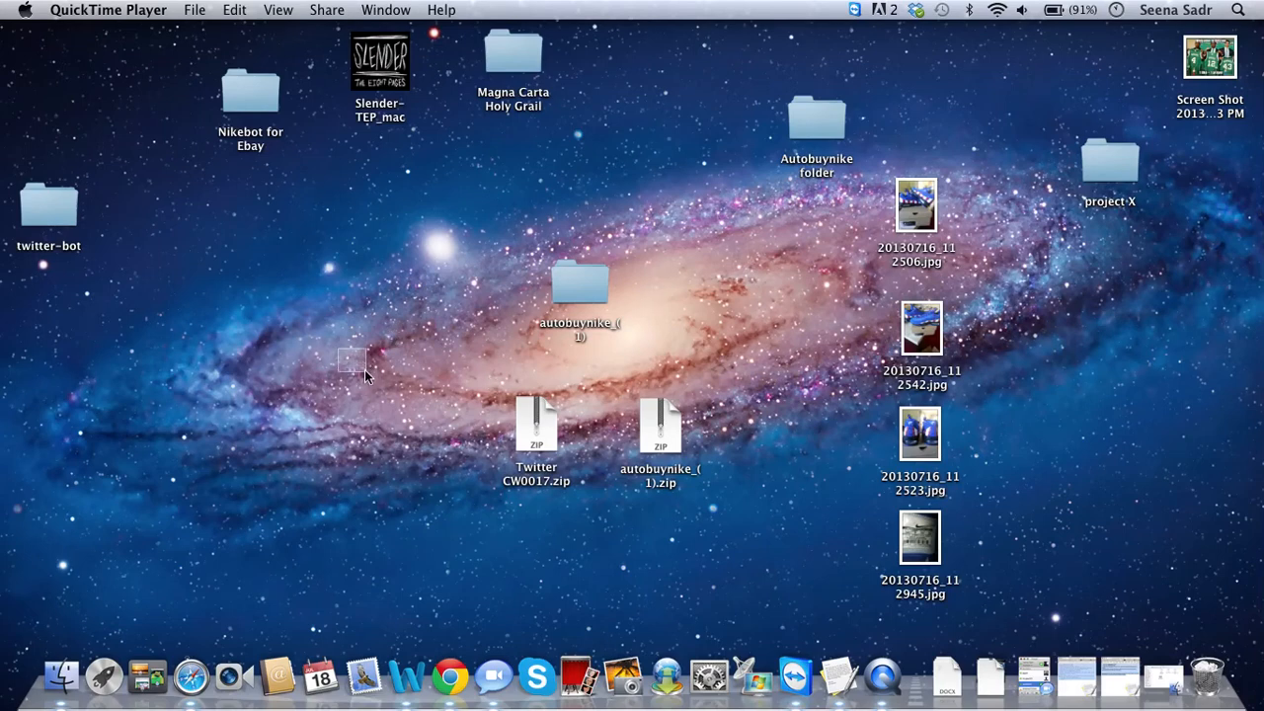
- Extract the autobuynike_(1).zip archive on the desktop
drag(354, 359, 814, 557)
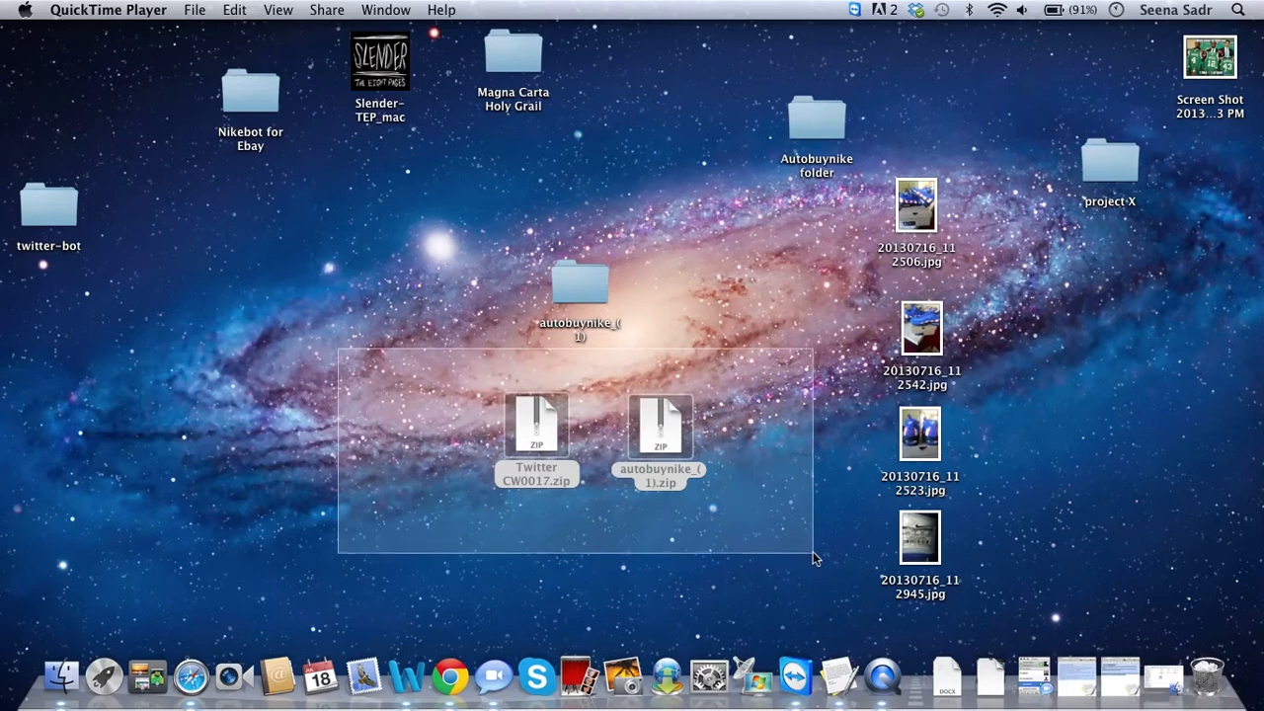
click(393, 385)
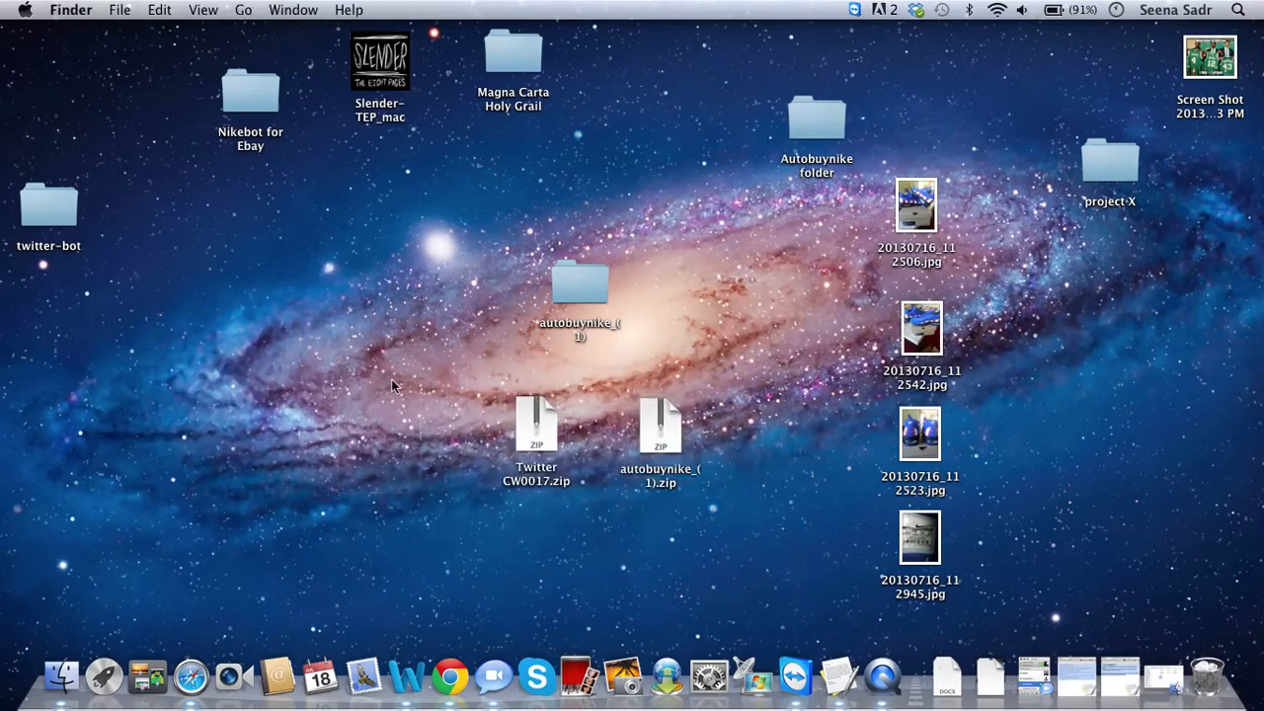
mouse_move(433, 472)
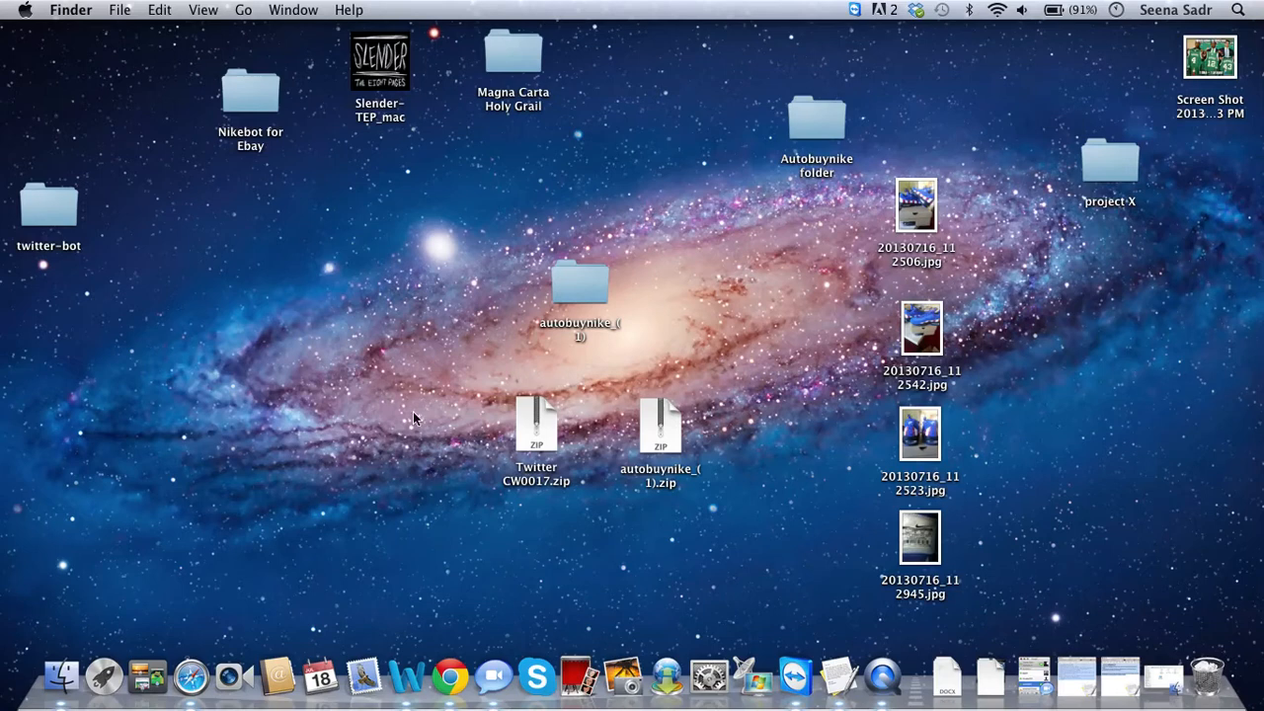
mouse_move(418, 383)
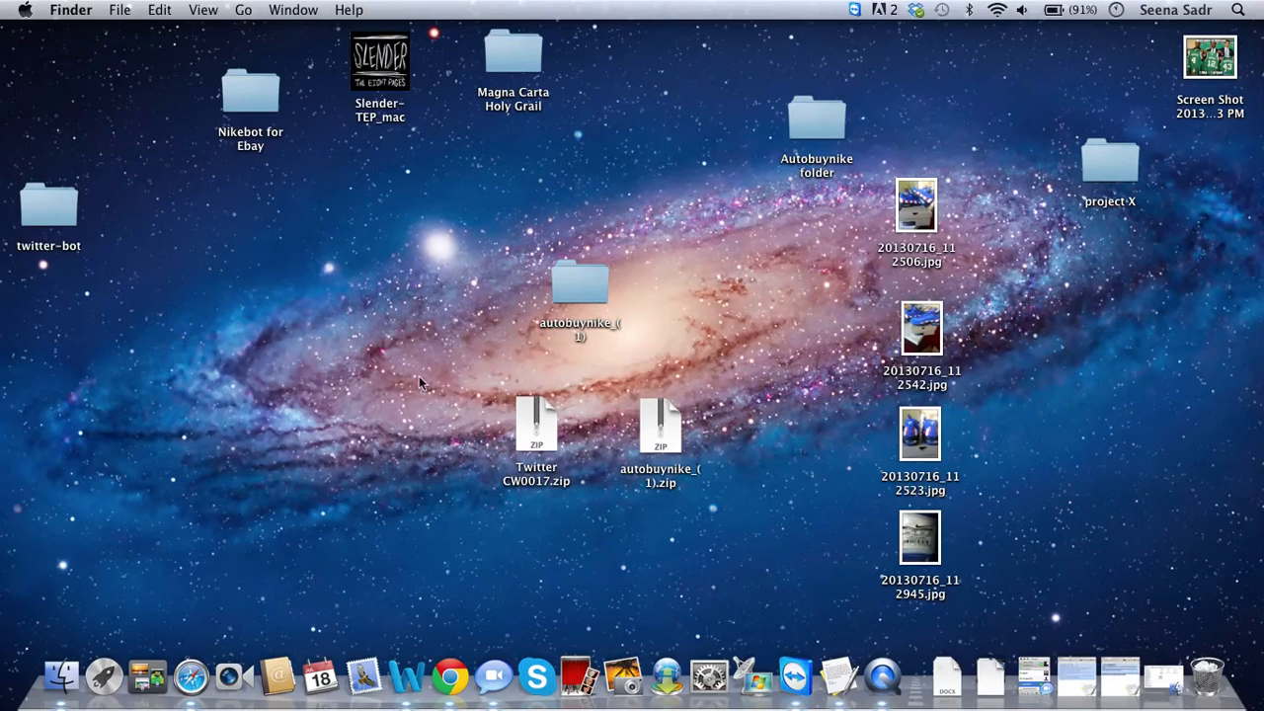
mouse_move(427, 388)
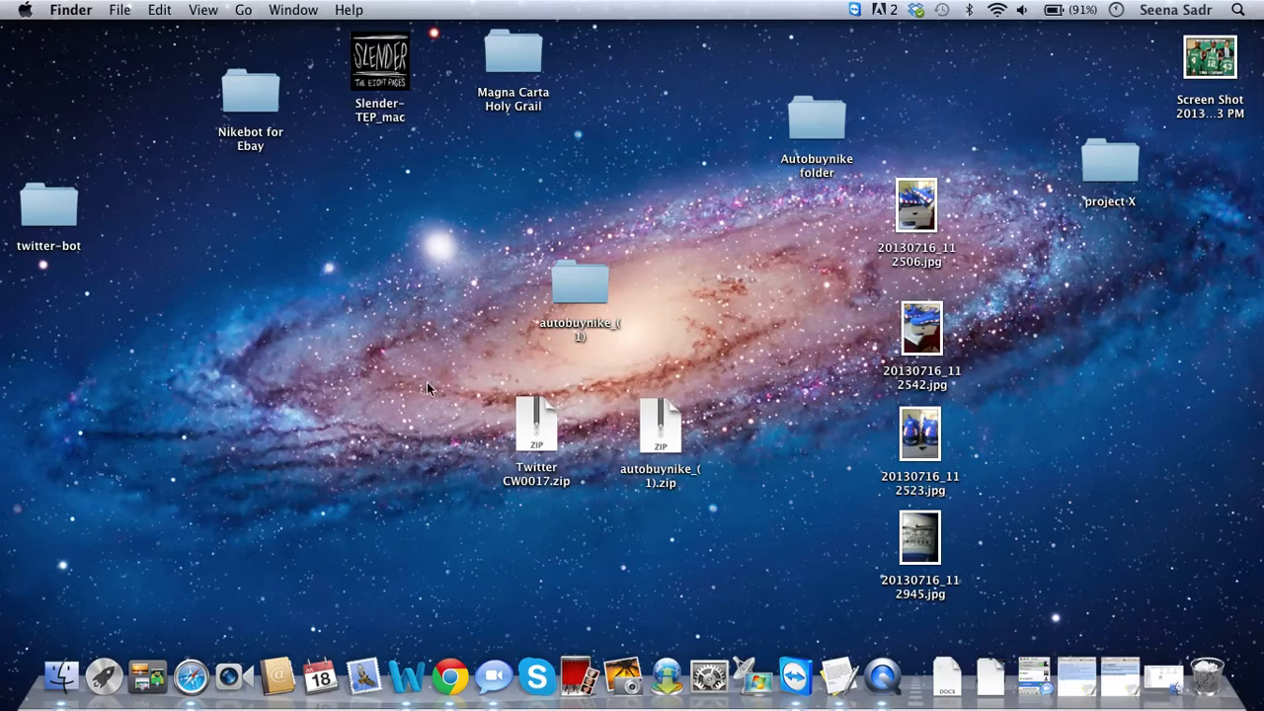
mouse_move(526, 413)
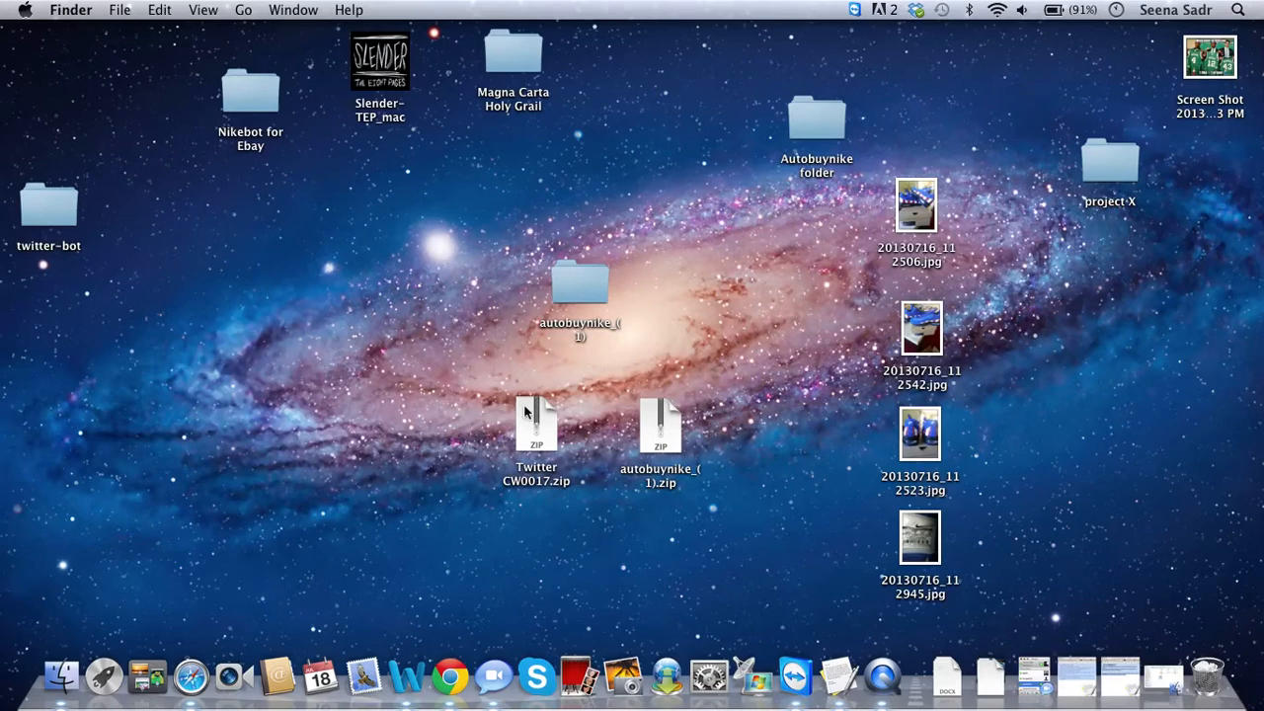
mouse_move(707, 434)
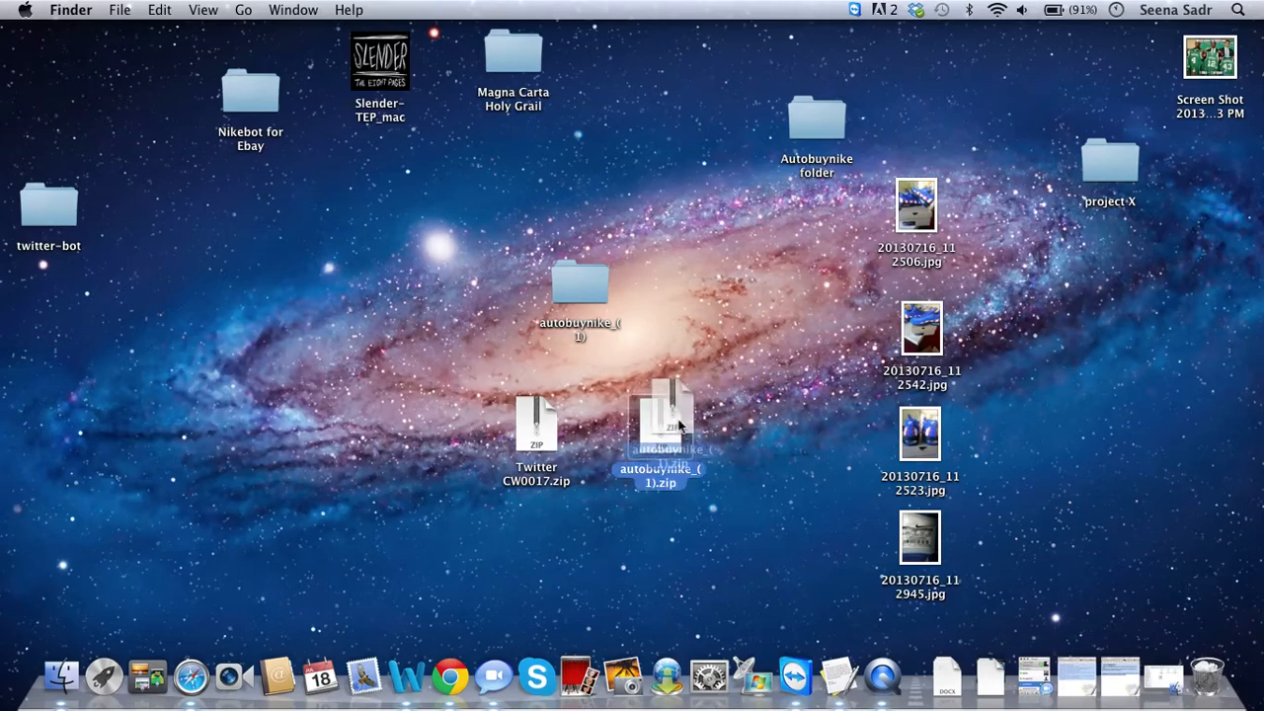
drag(660, 425, 683, 425)
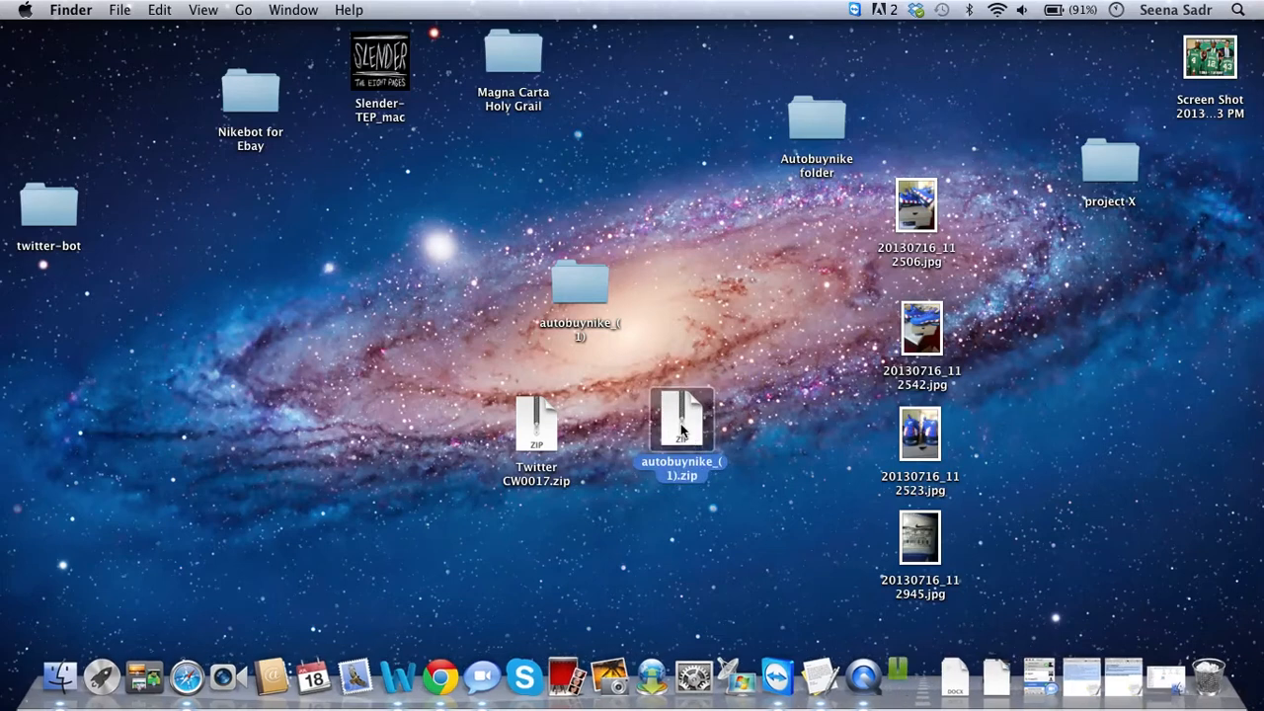
double_click(680, 415)
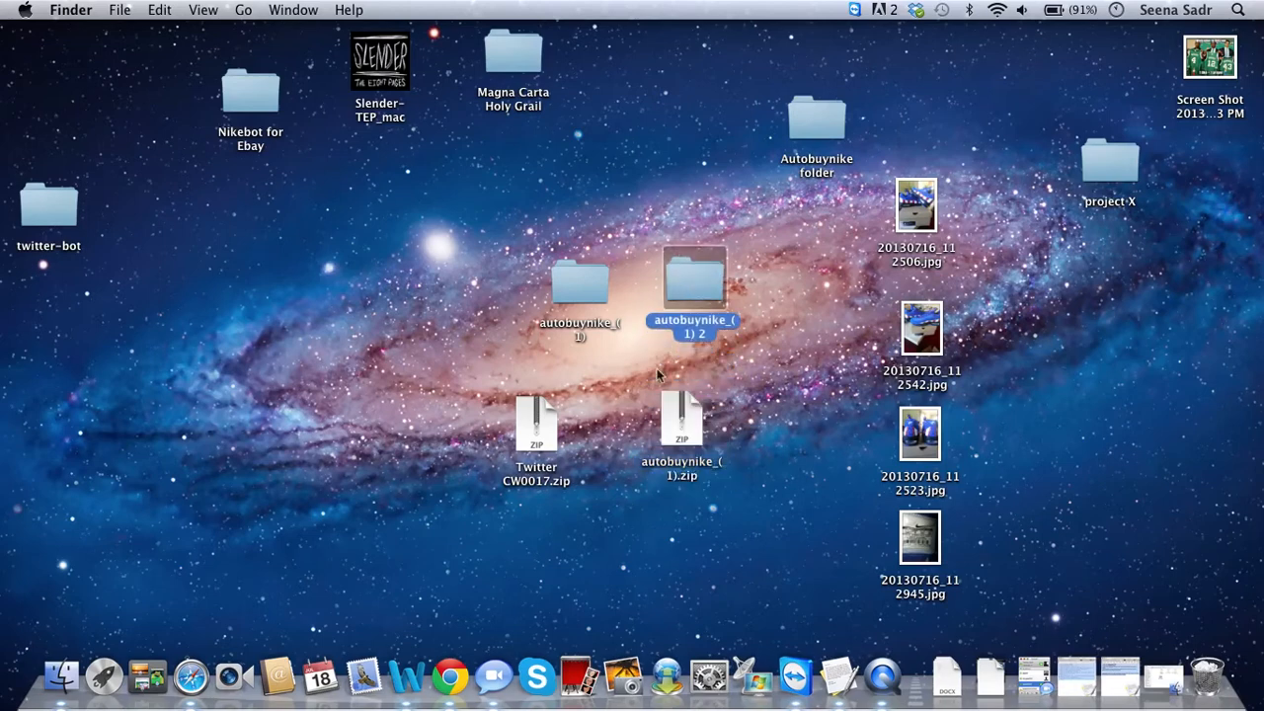
- Trash the older autobuynike folder and open the newly extracted autobuynike_(1) 2 folder
click(581, 281)
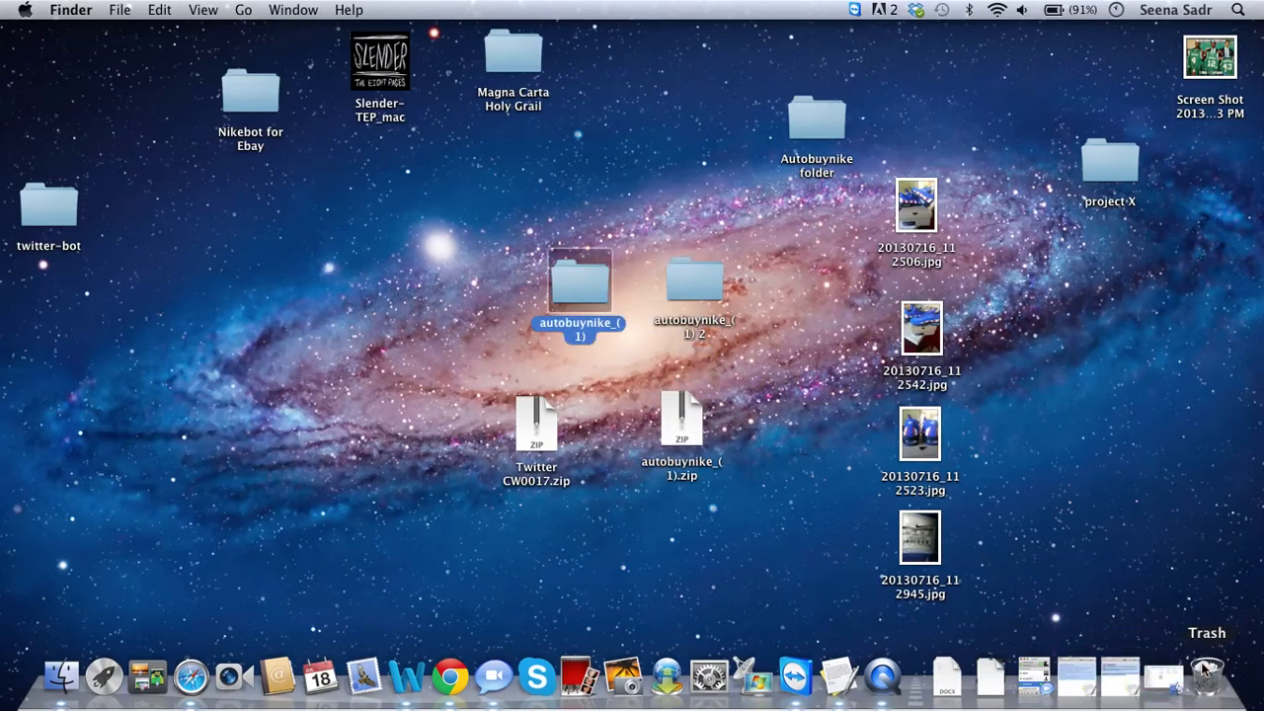
drag(577, 280, 656, 286)
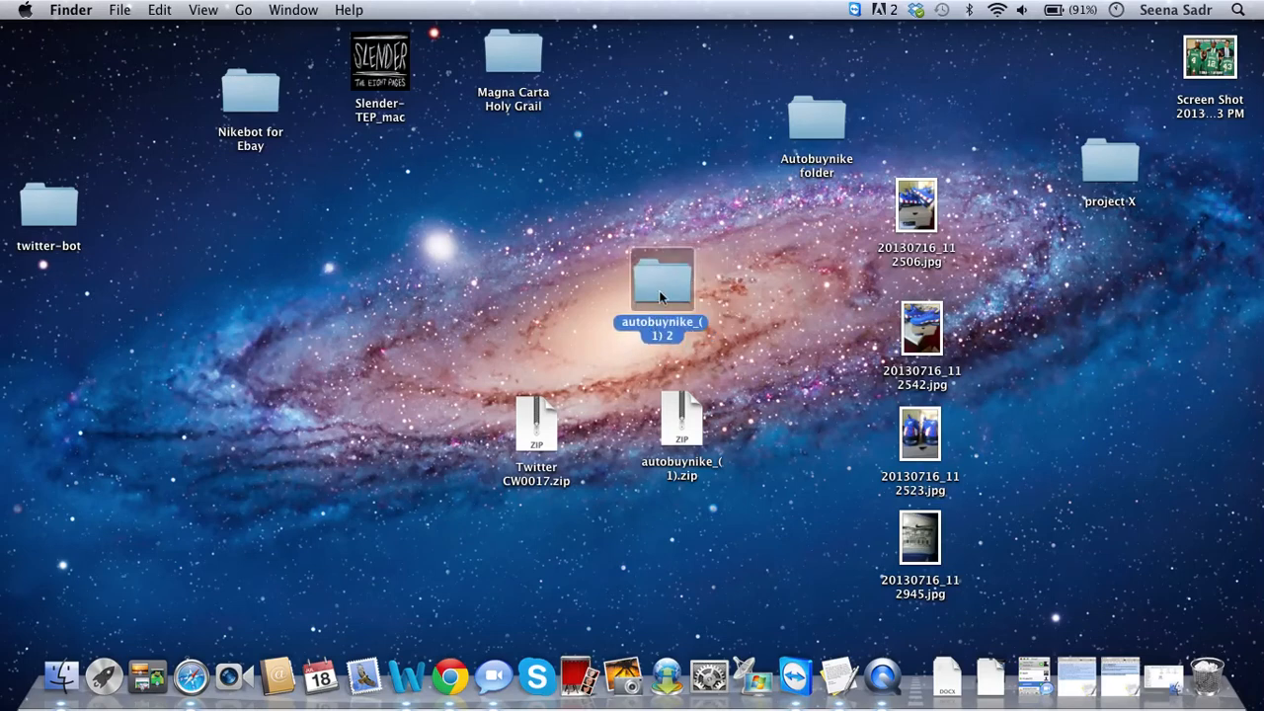
double_click(660, 280)
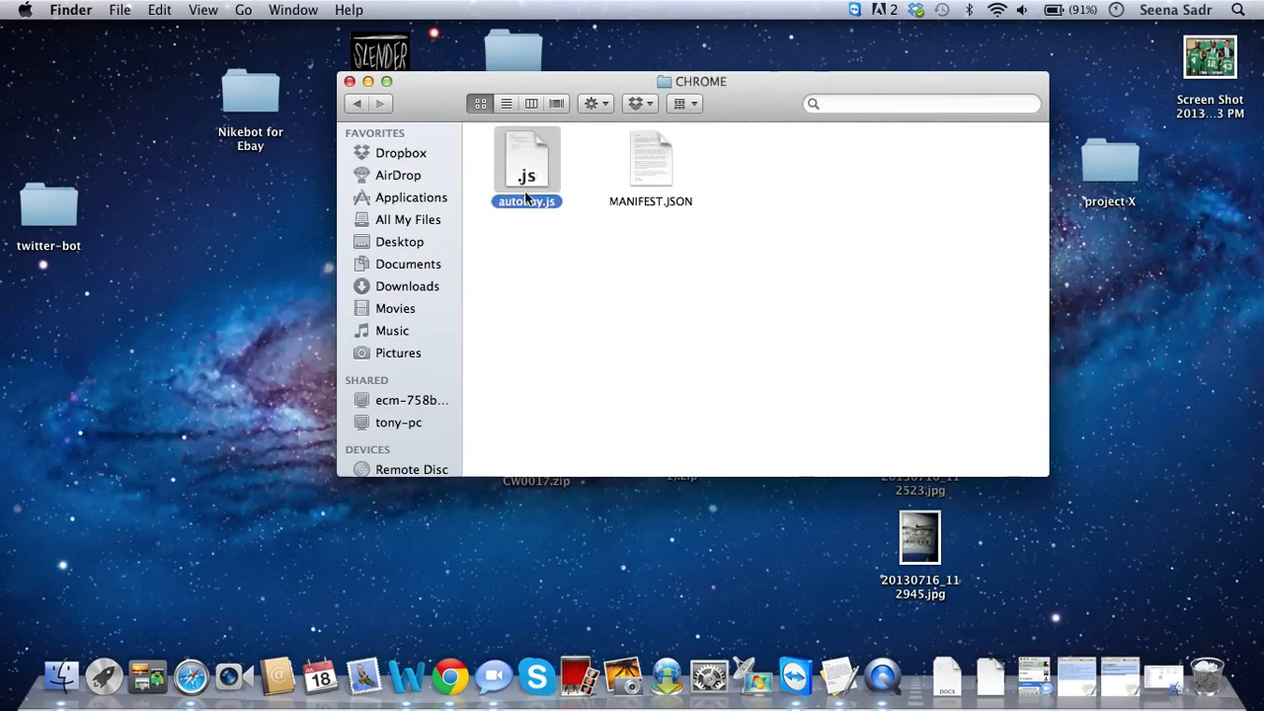
- Open autobuy.js from the CHROME folder in the text editor
right_click(526, 162)
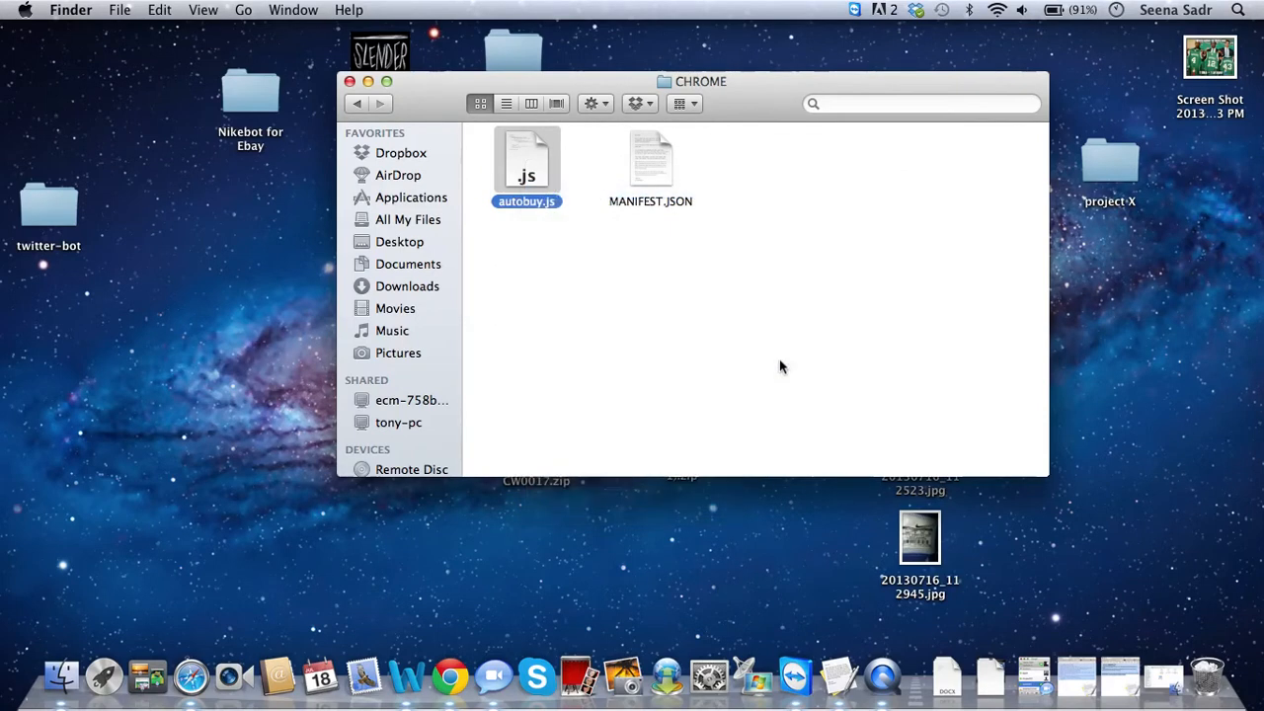
double_click(525, 158)
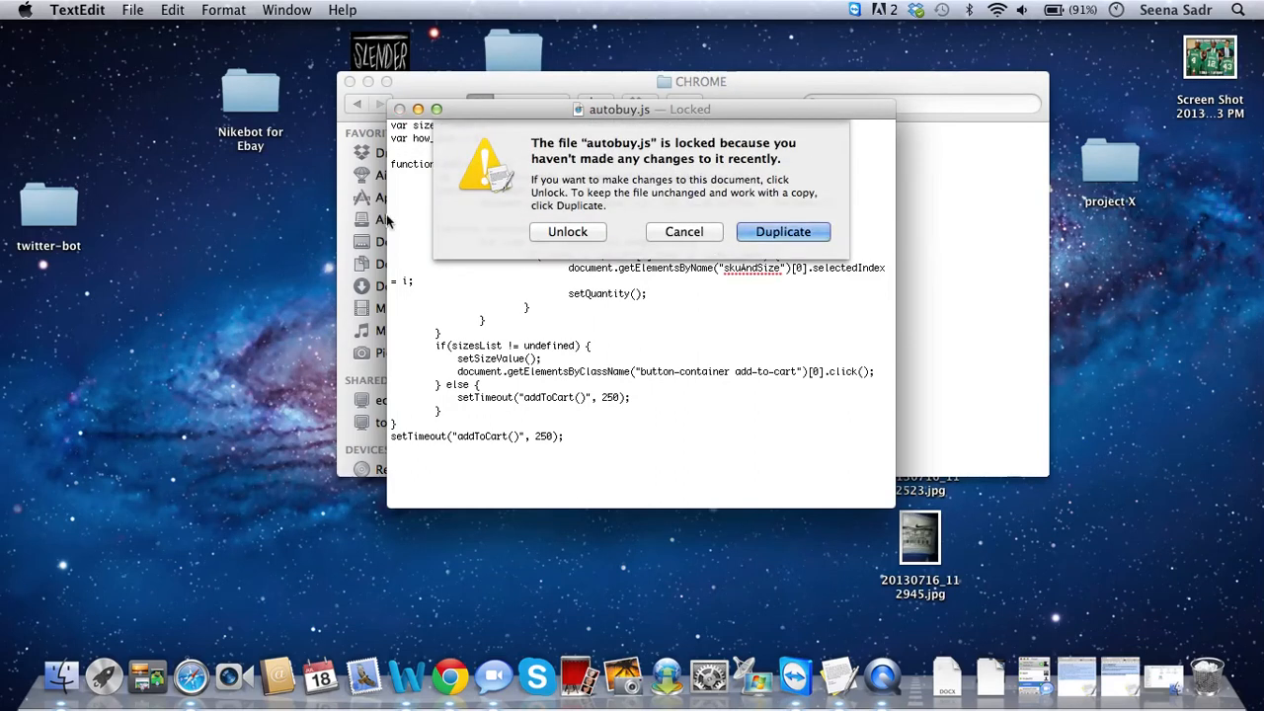
- Unlock autobuy.js, set size_i_want to "10", and close the script
click(567, 231)
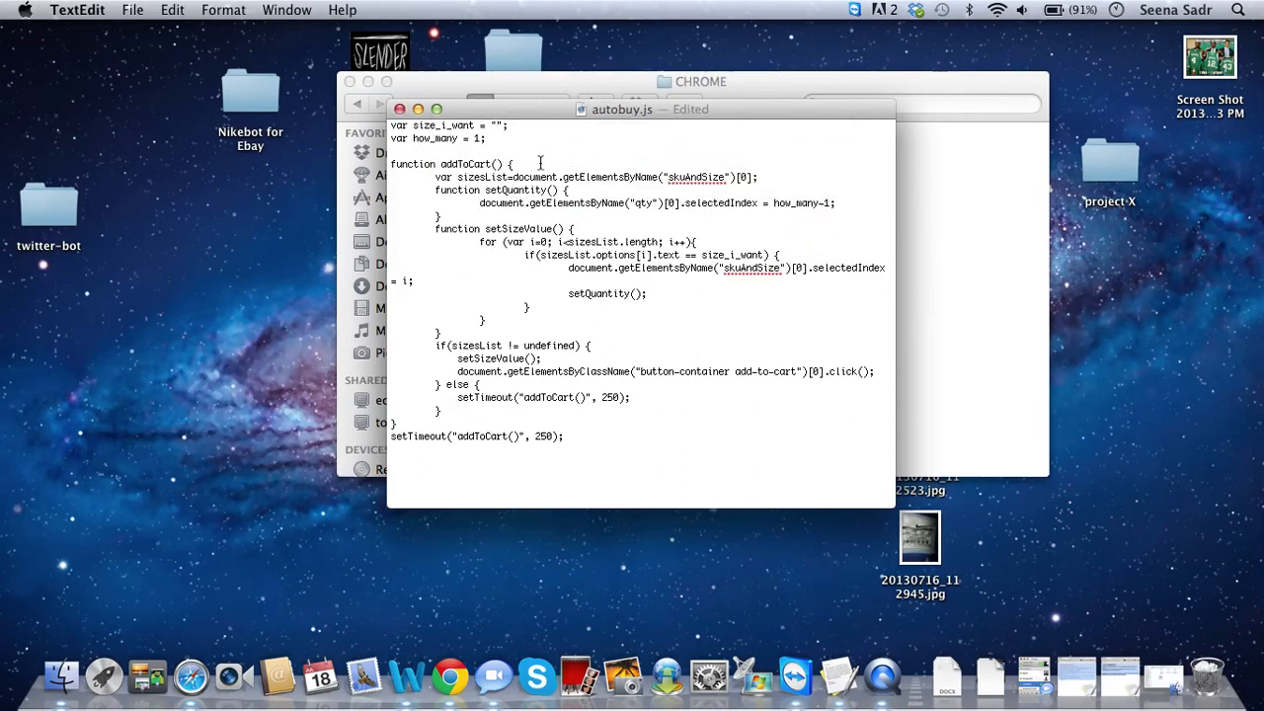
text(10)
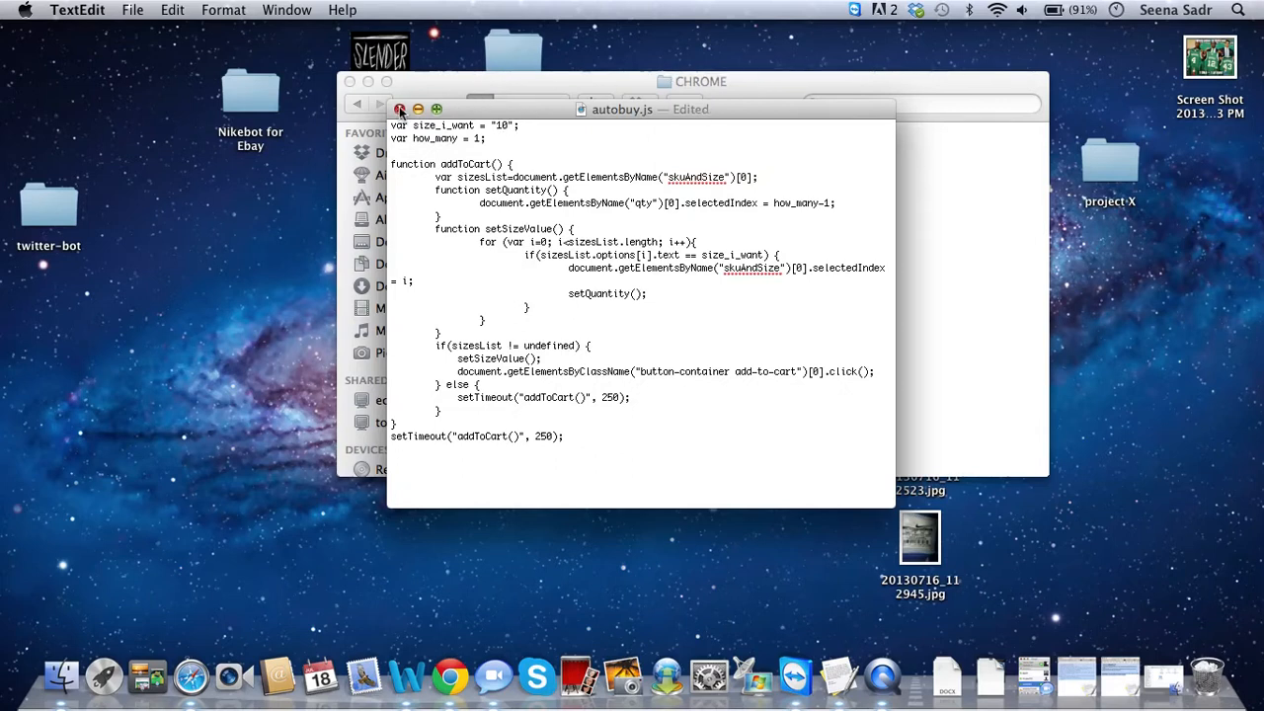
click(401, 108)
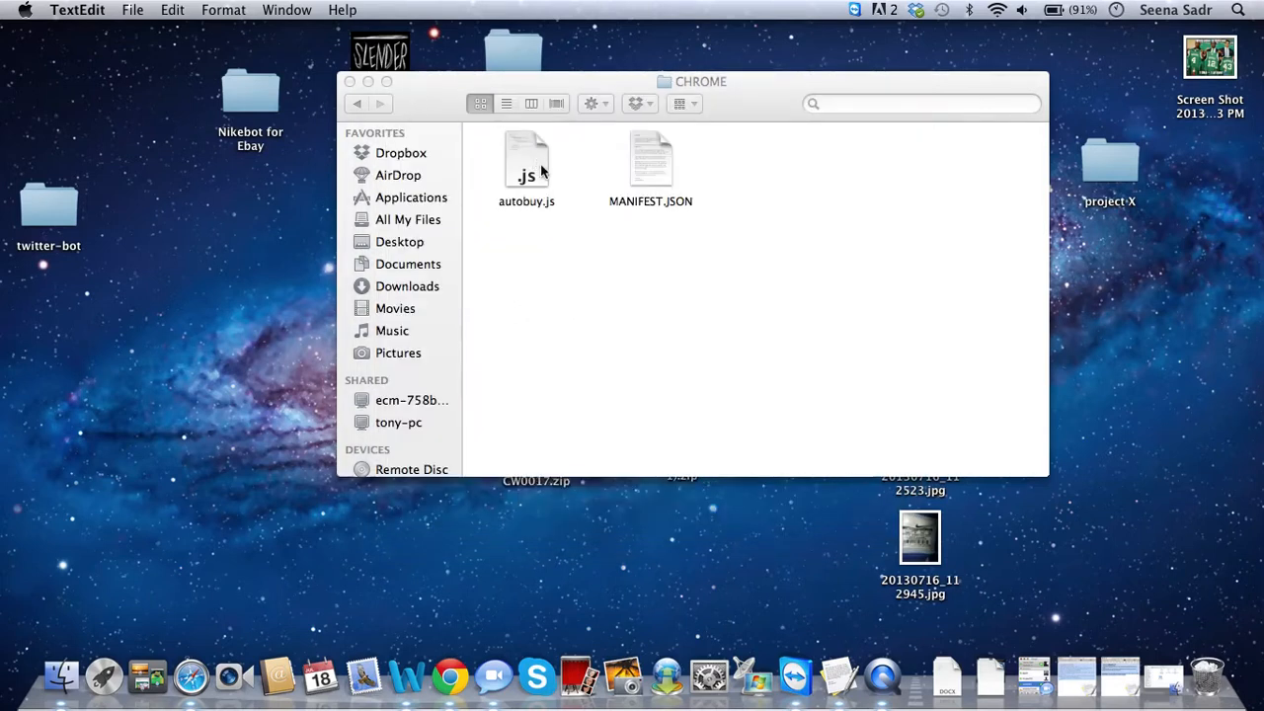
right_click(526, 158)
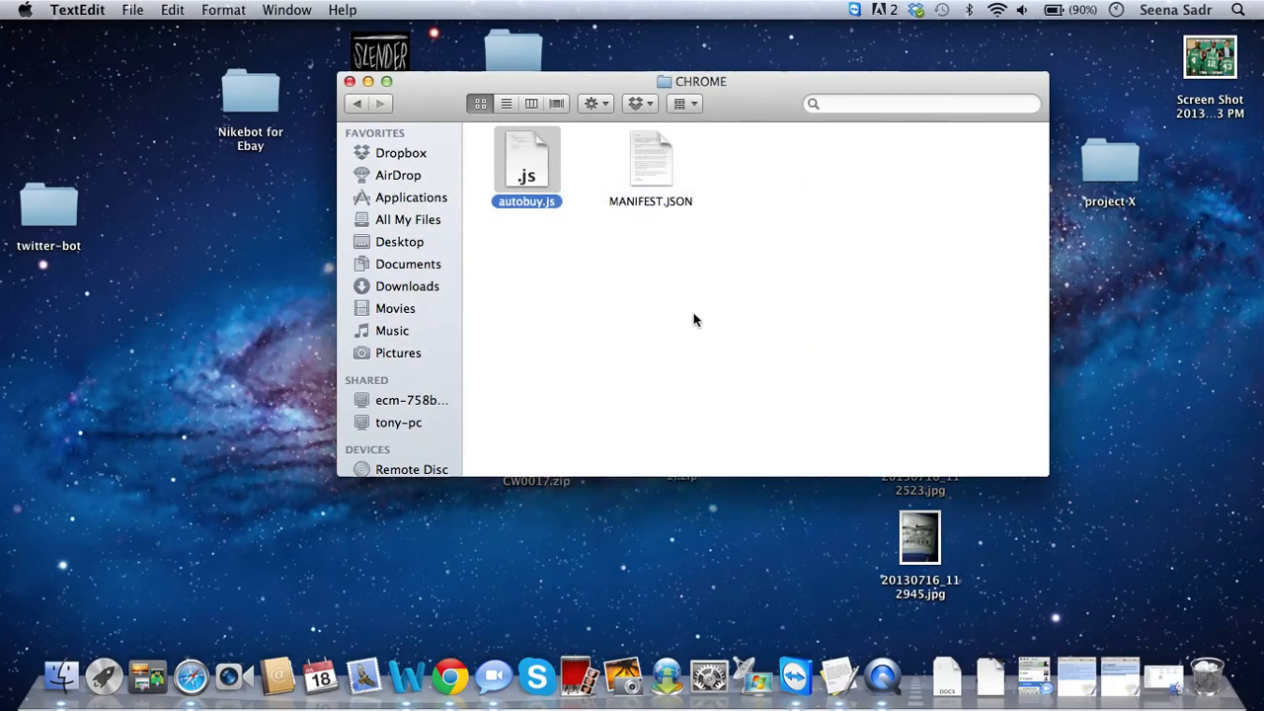
double_click(525, 158)
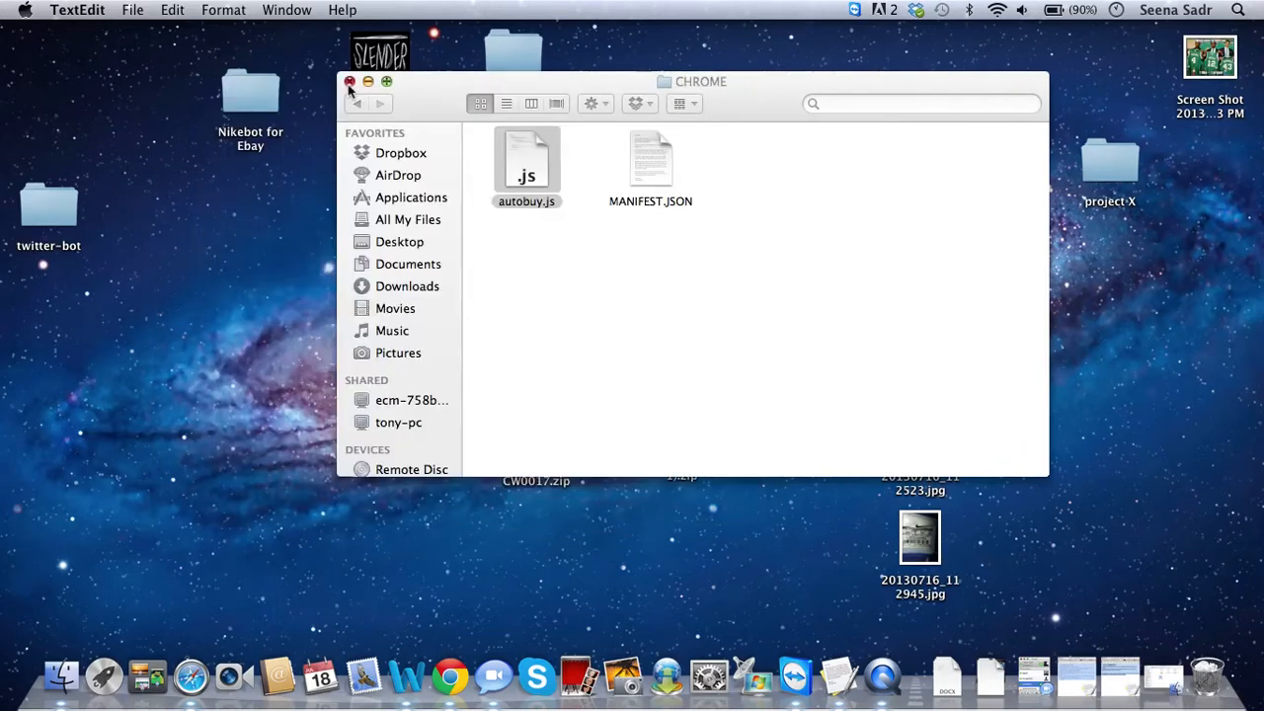
- Close the CHROME folder window and go to Chrome's Extensions page via Tools
click(449, 676)
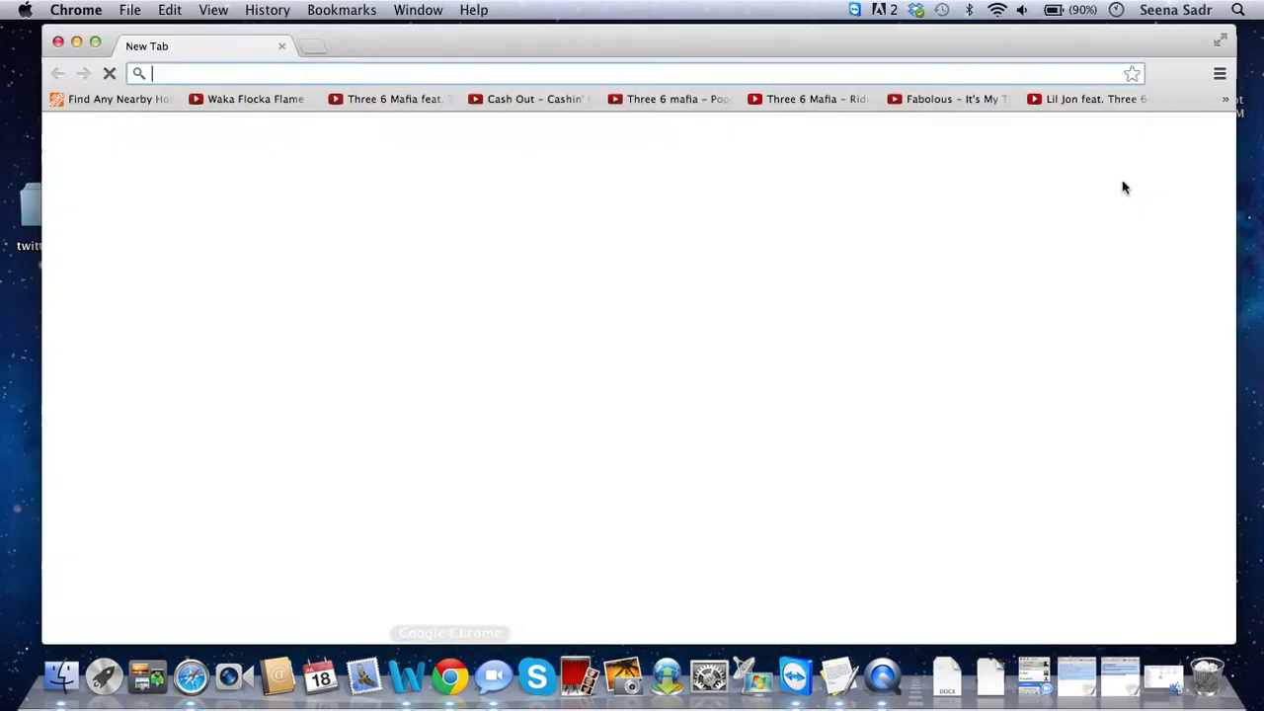
click(1221, 73)
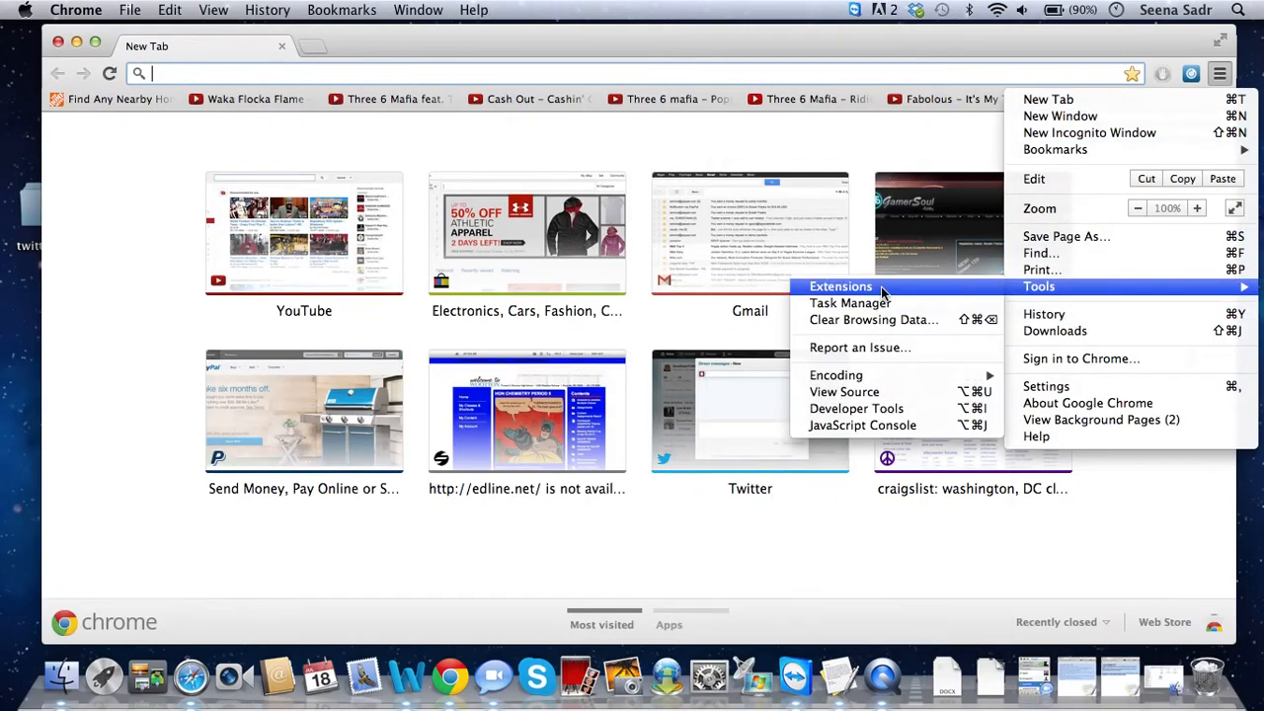
click(841, 286)
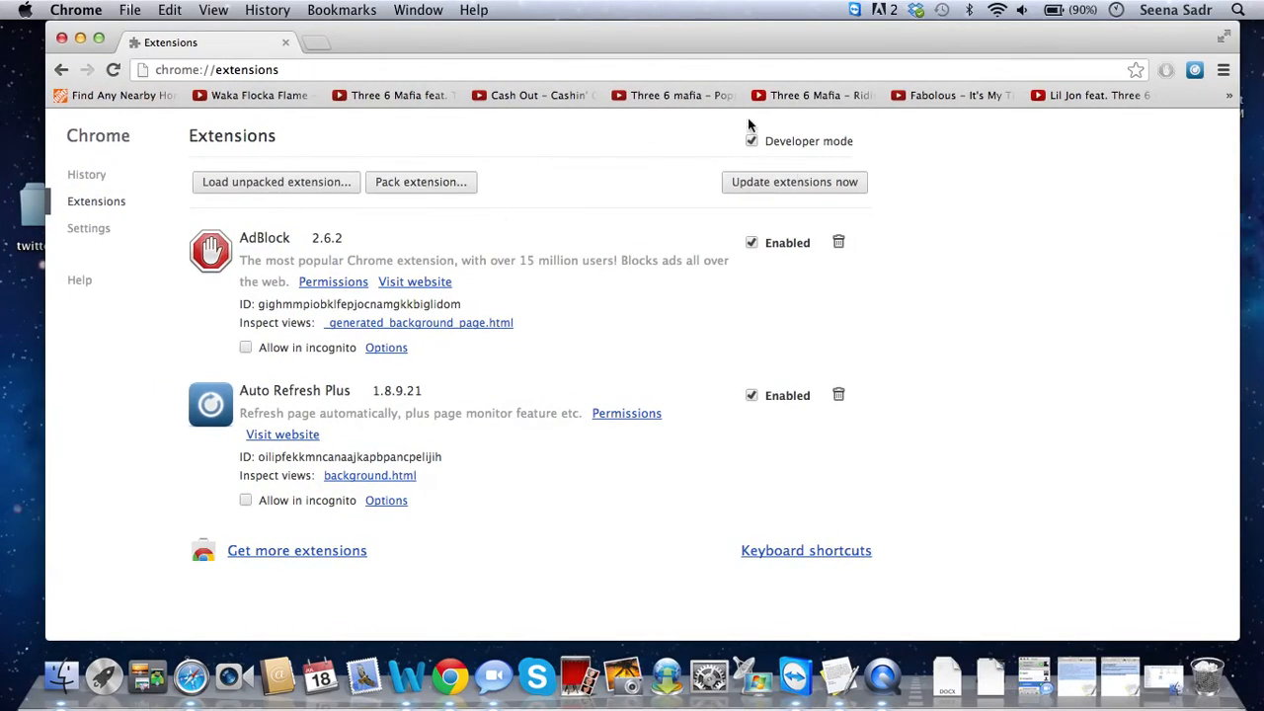
- With Developer mode on, load Desktop > autobuynike_(1) 2 > CHROME as an unpacked extension
click(751, 142)
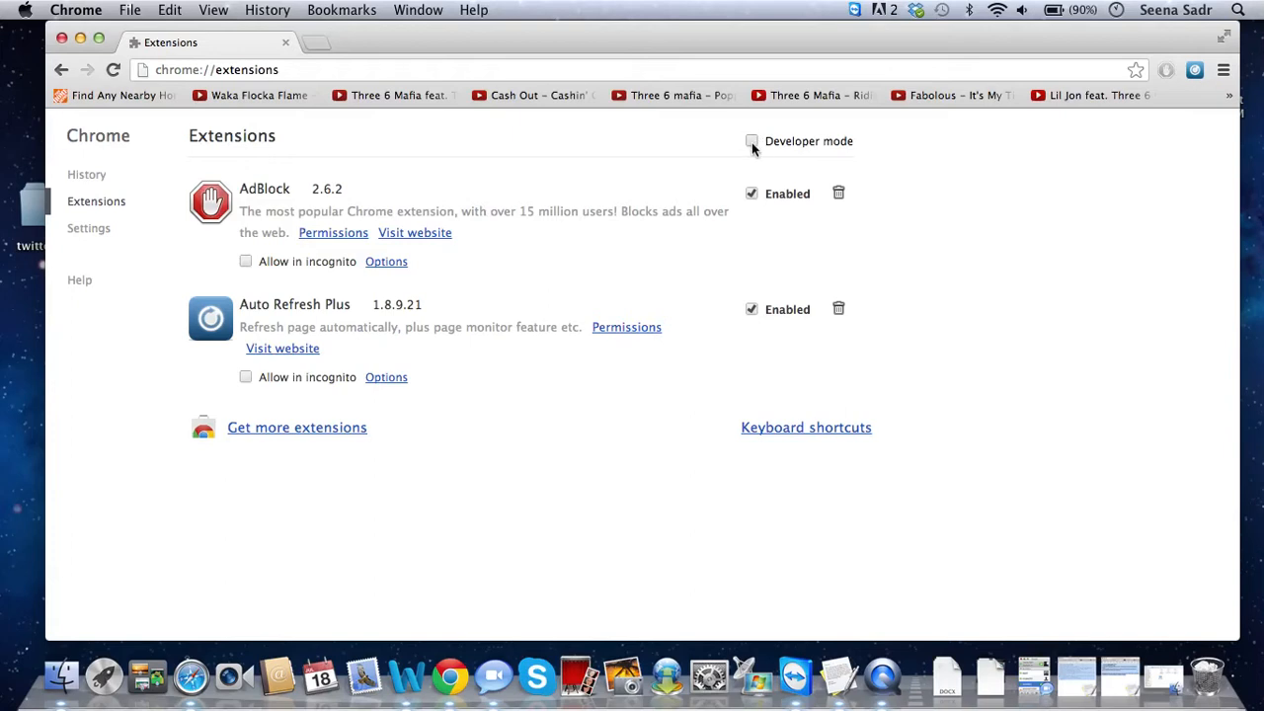
click(751, 142)
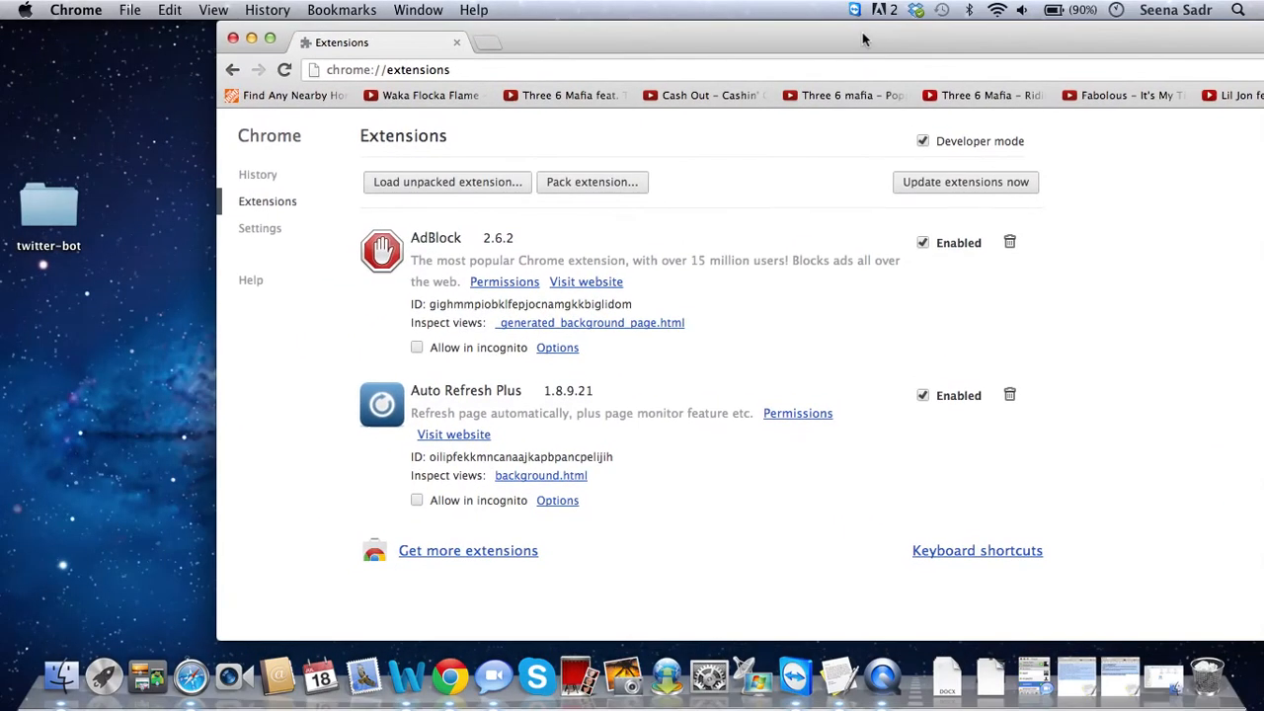
click(447, 182)
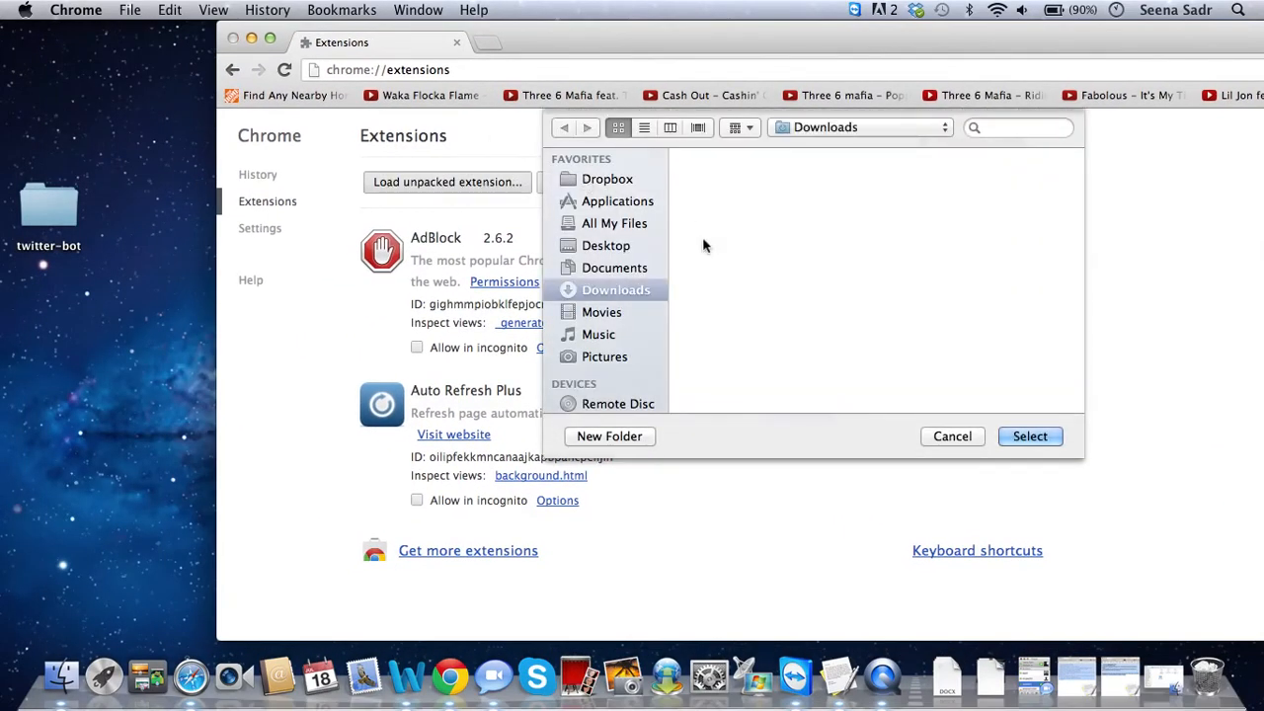
click(604, 245)
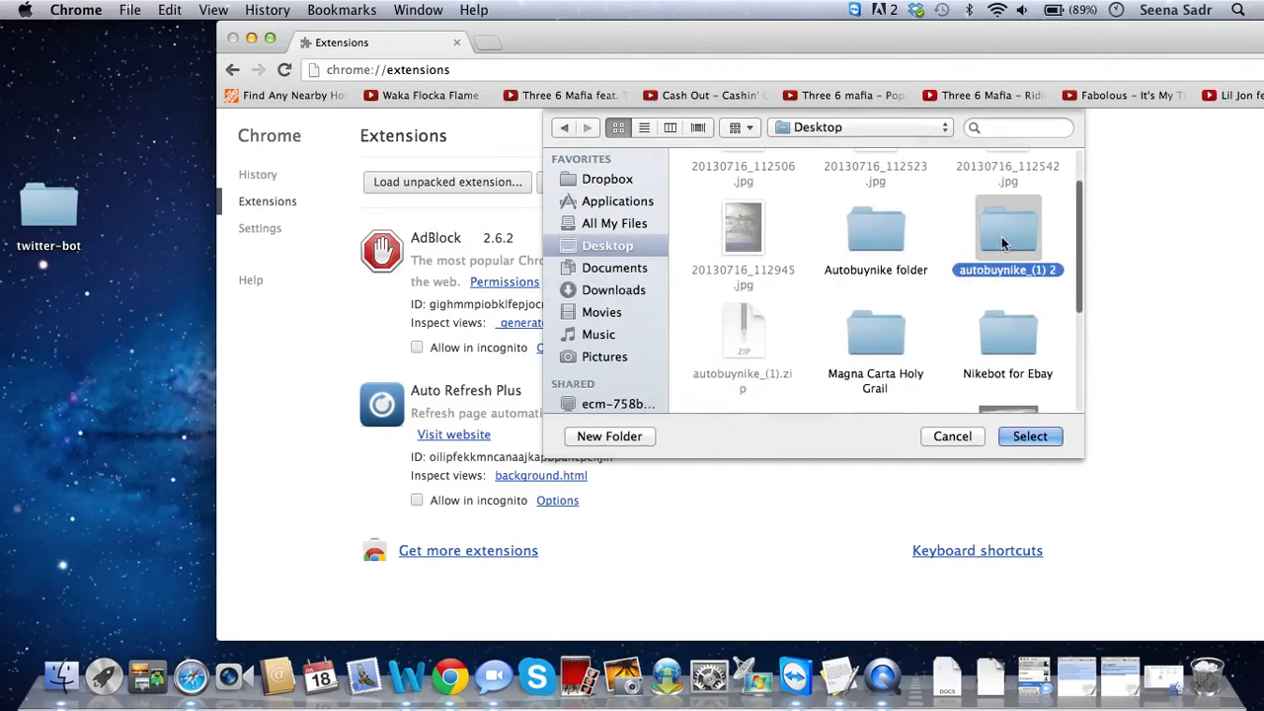
double_click(1007, 228)
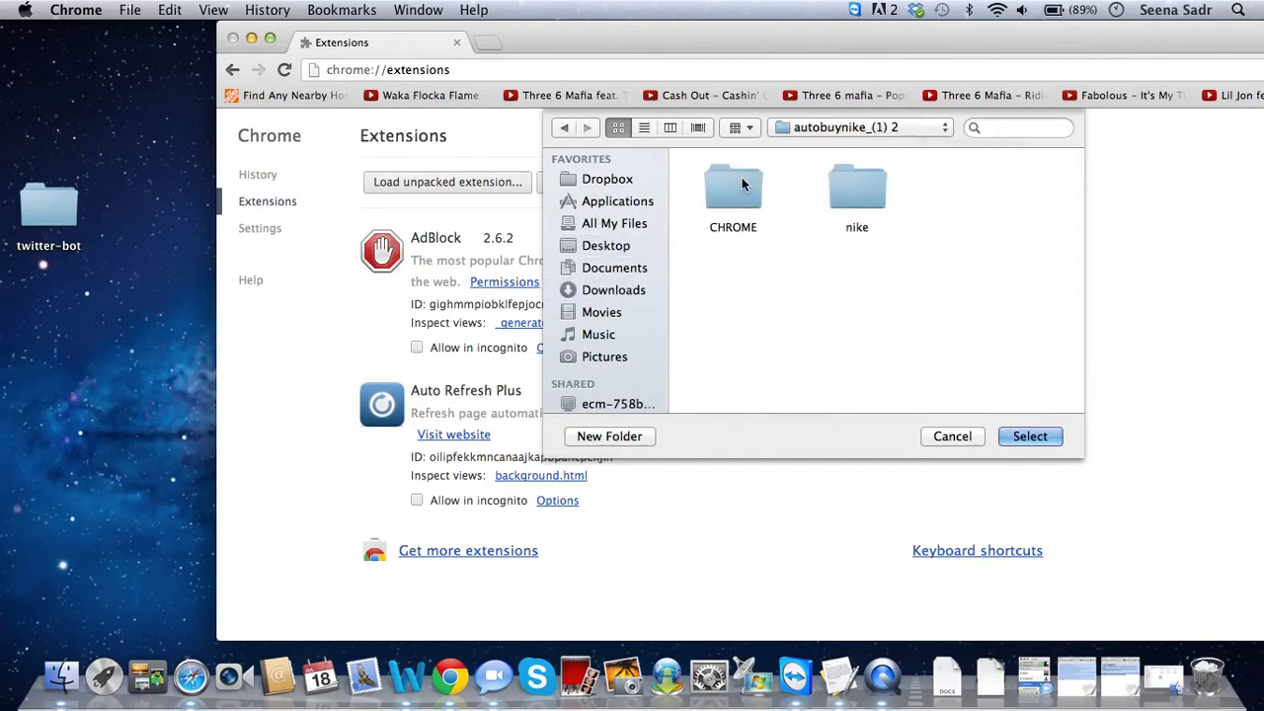
click(733, 188)
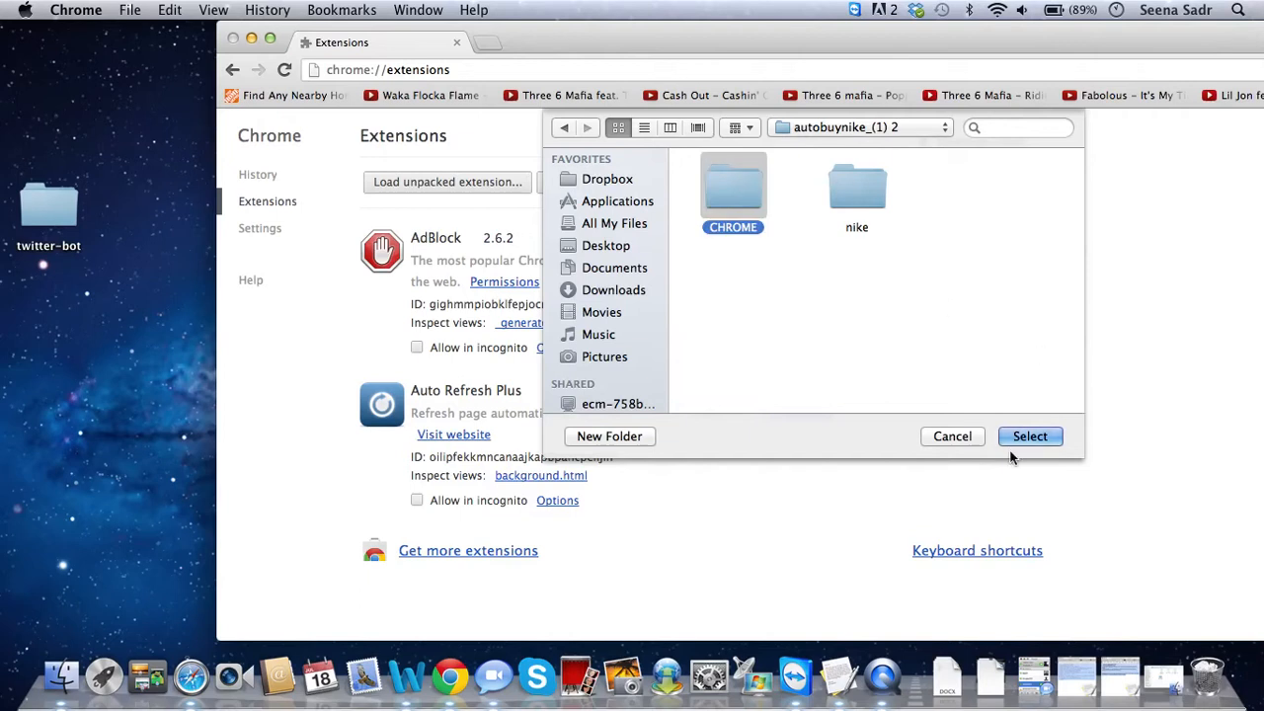
click(1029, 437)
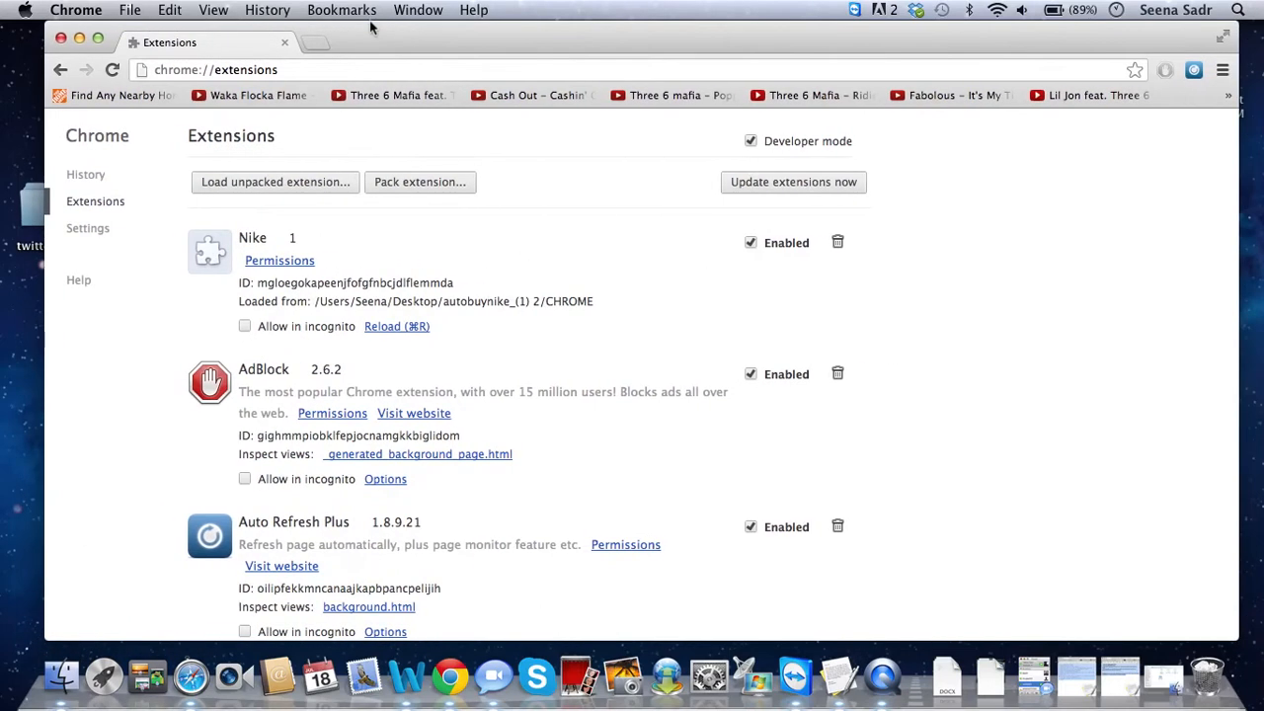
- Start a new blank tab from the Chrome menu
click(1223, 71)
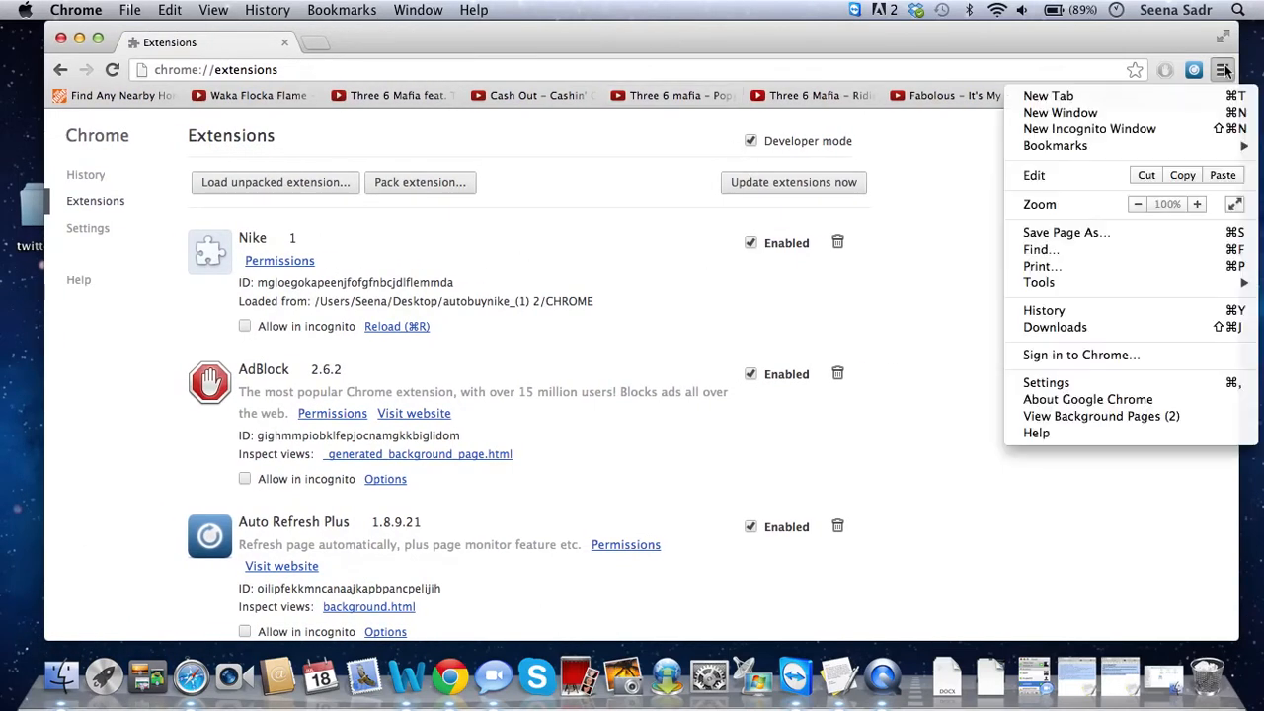
click(1047, 95)
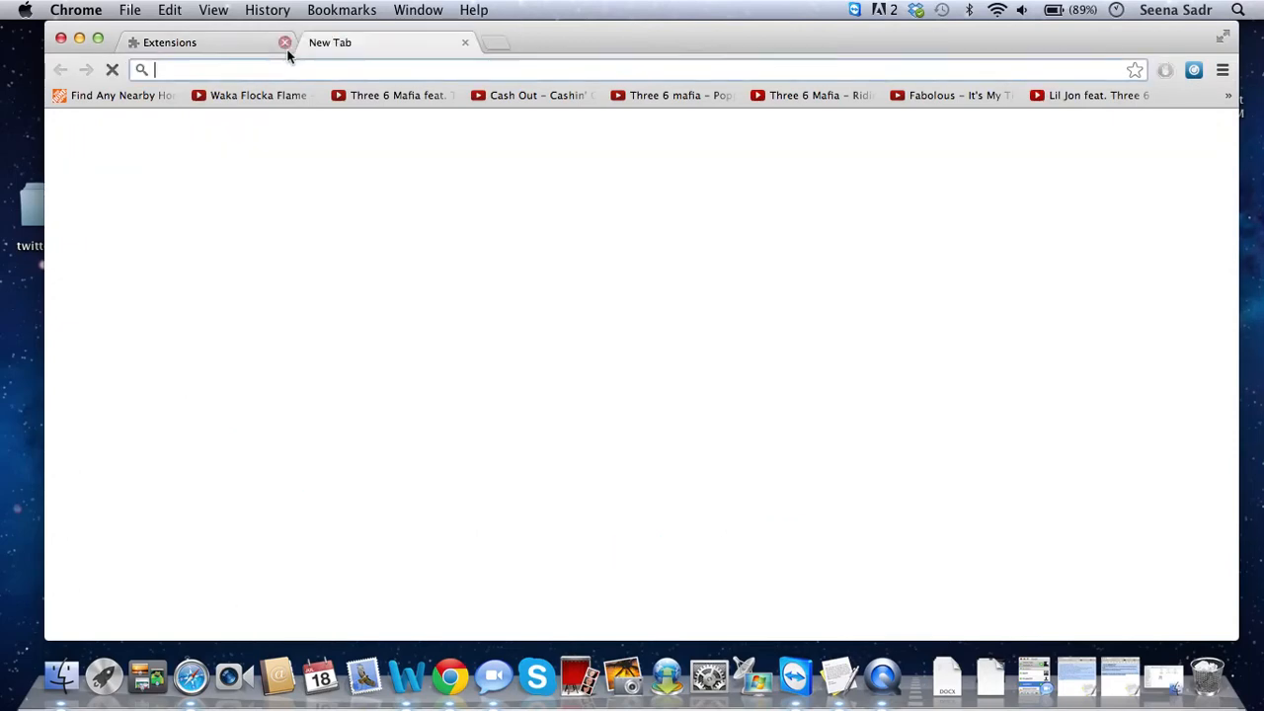
- Visit the bookmarked Nike Store KD V Elite shoe page from the Bookmarks menu
click(284, 44)
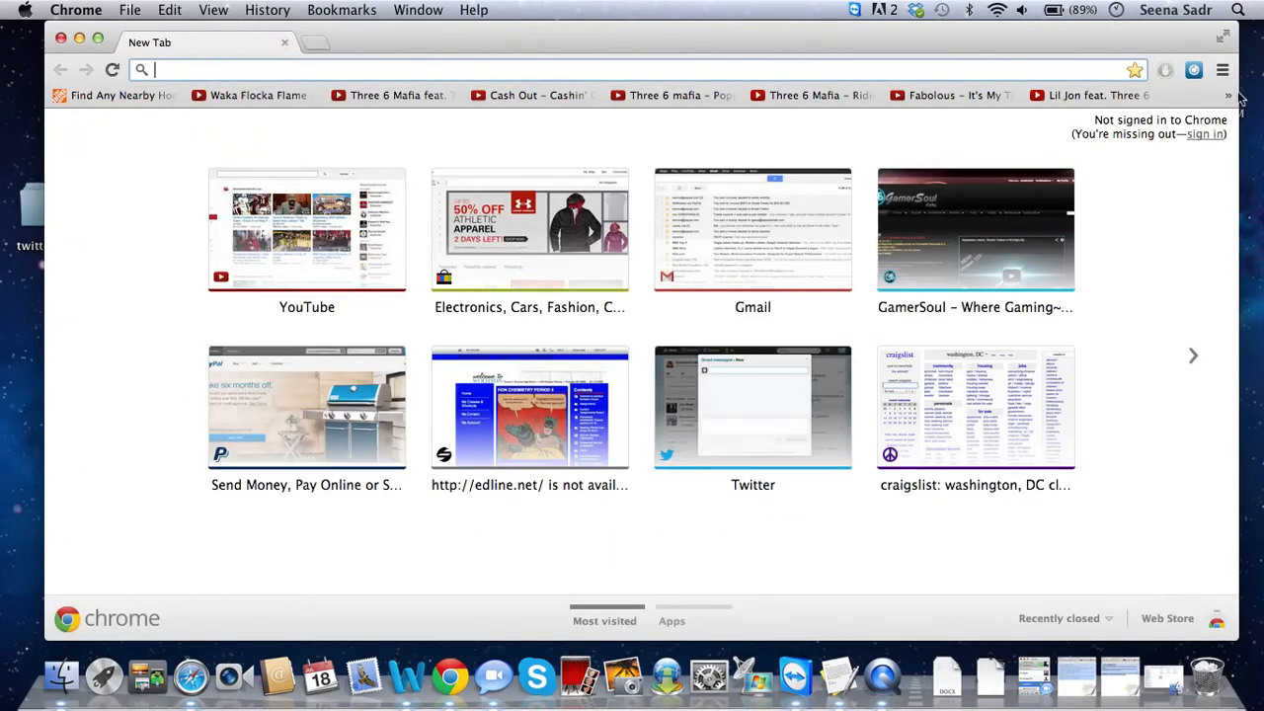
click(1223, 71)
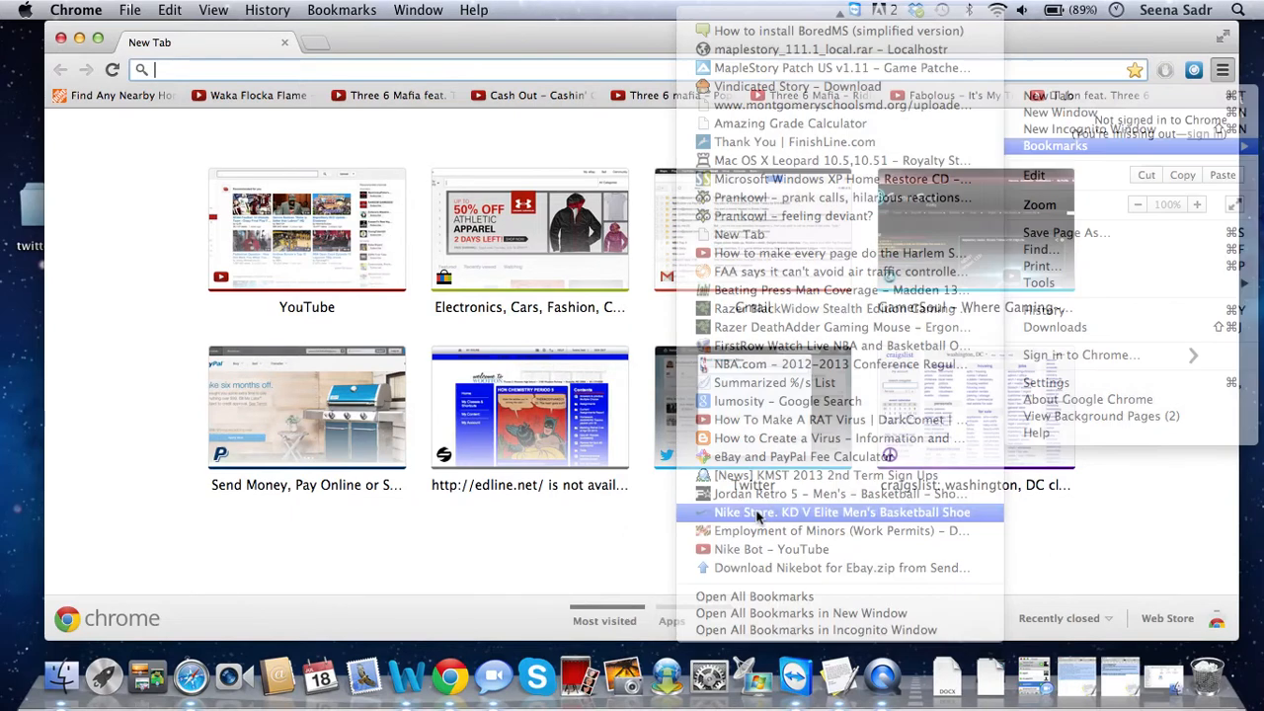
click(841, 512)
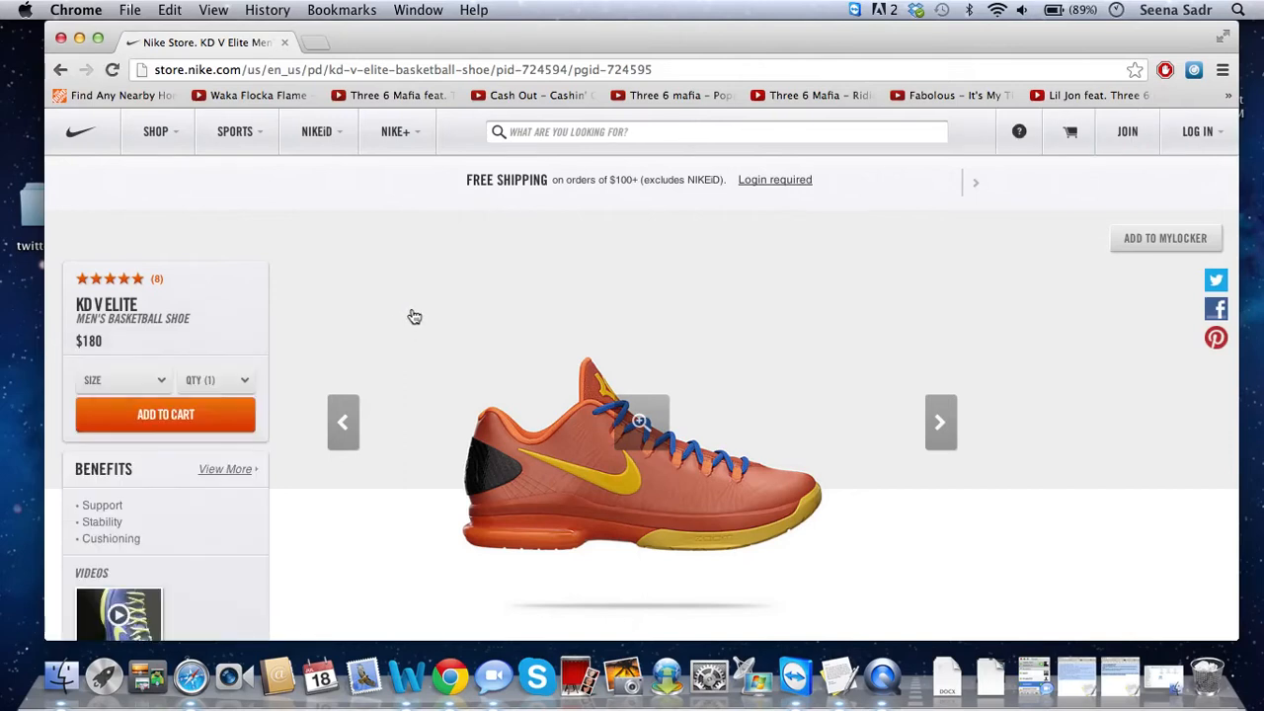
- View the cart holding the KD V Elite in size 10 at $180 and remove it
click(166, 415)
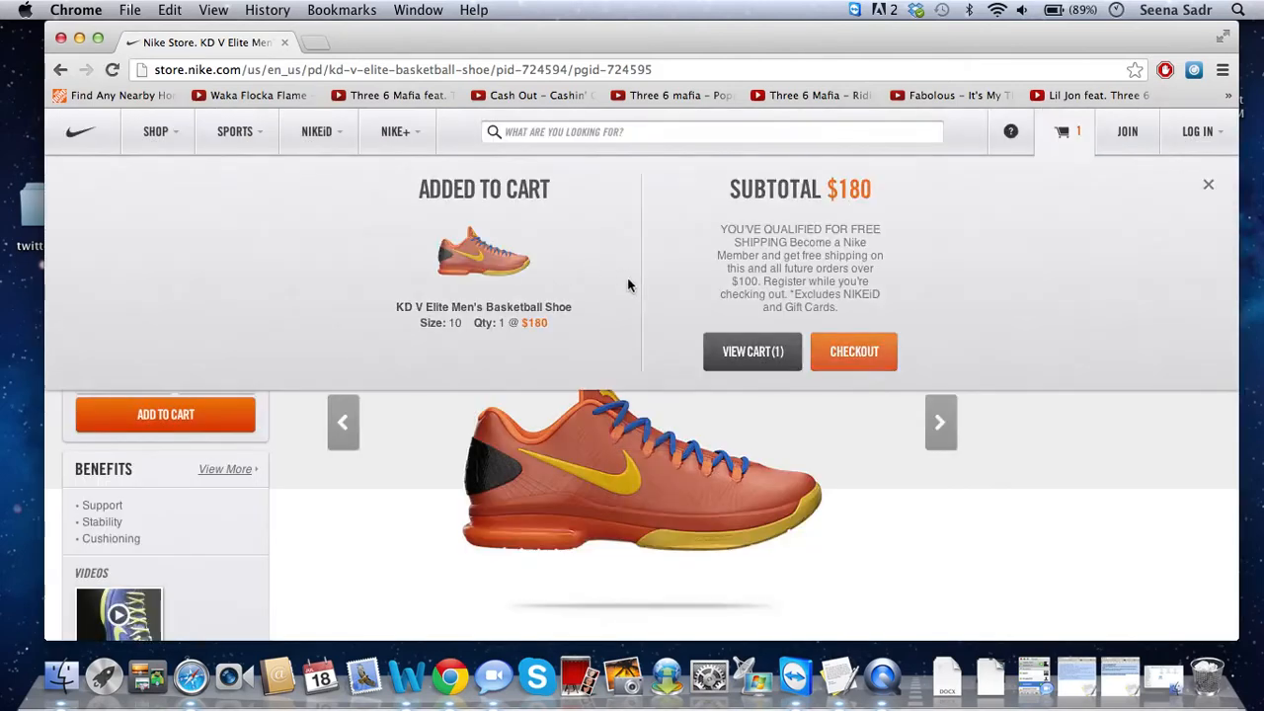
click(753, 352)
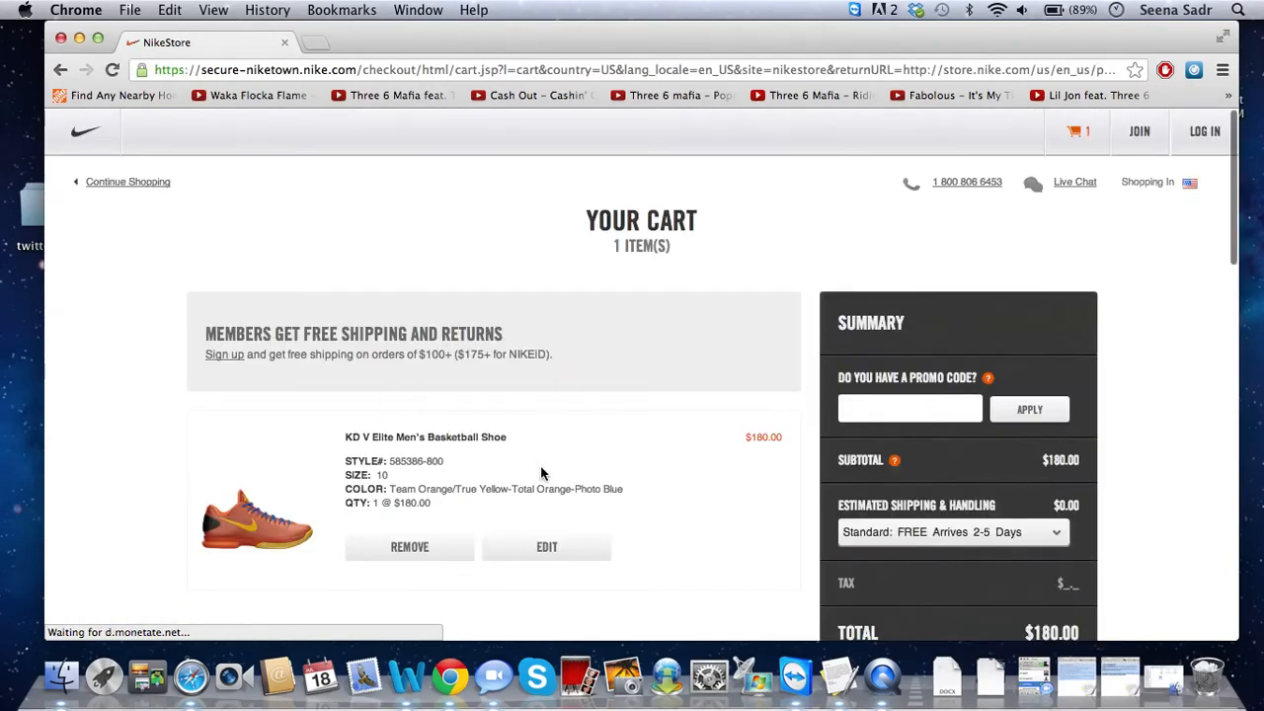
click(409, 547)
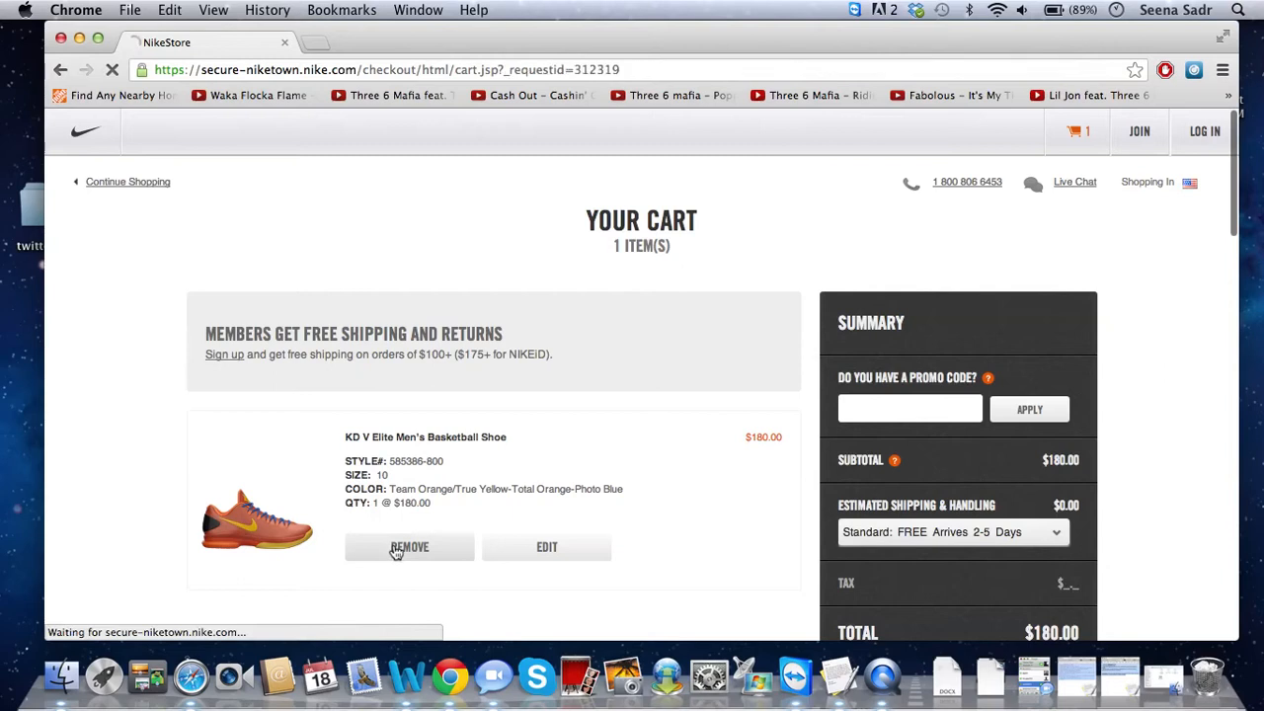
click(409, 547)
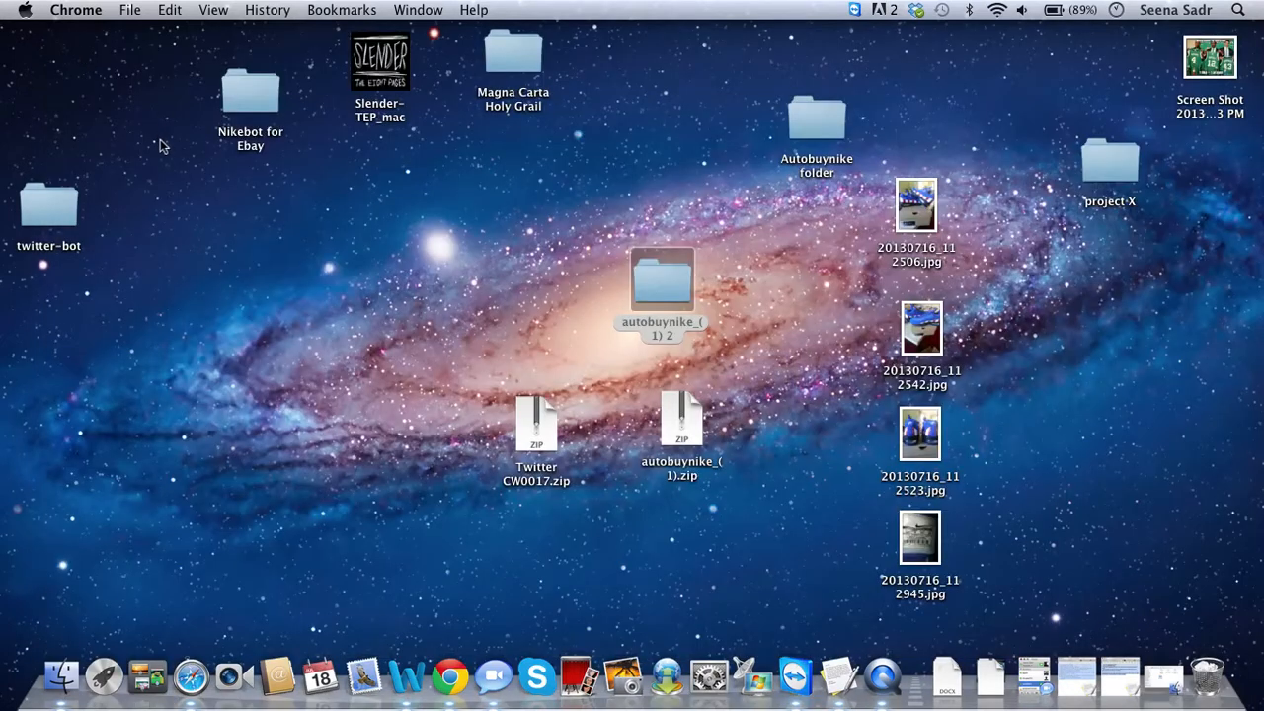
- Unzip Twitter CW0017.zip, open its folder, and open twitterscan.js with TextEdit
click(537, 427)
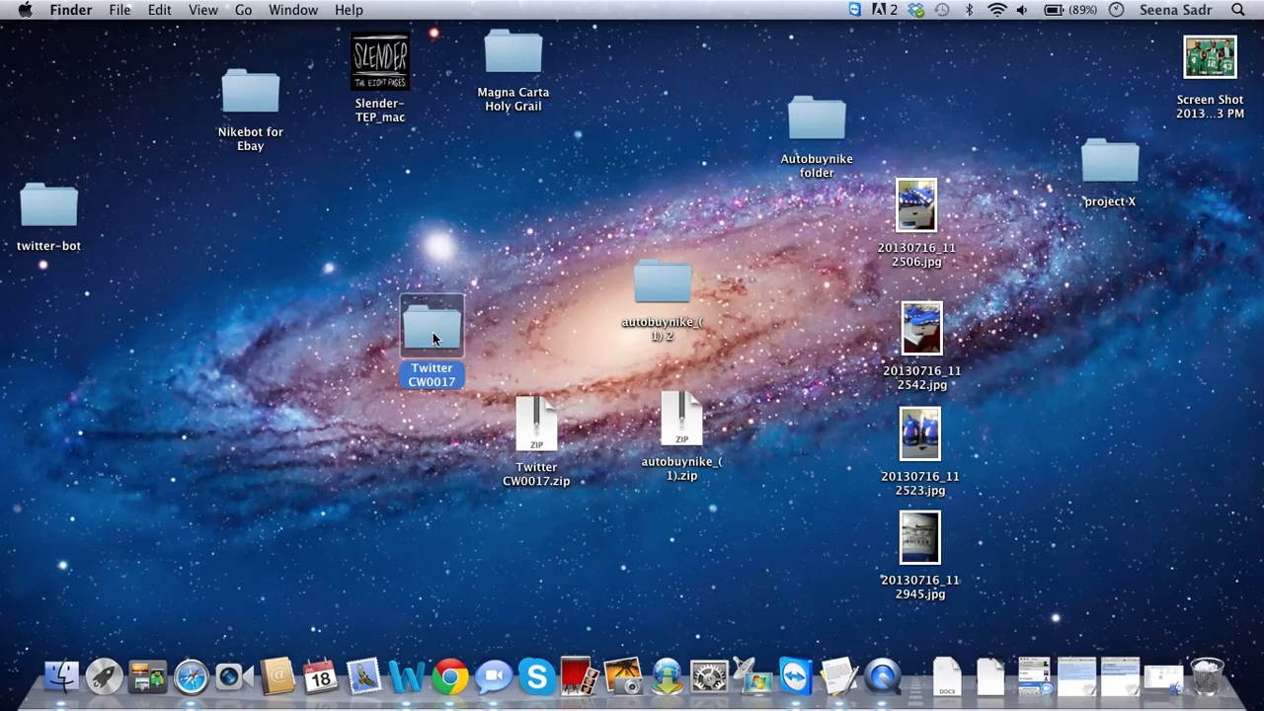
double_click(431, 326)
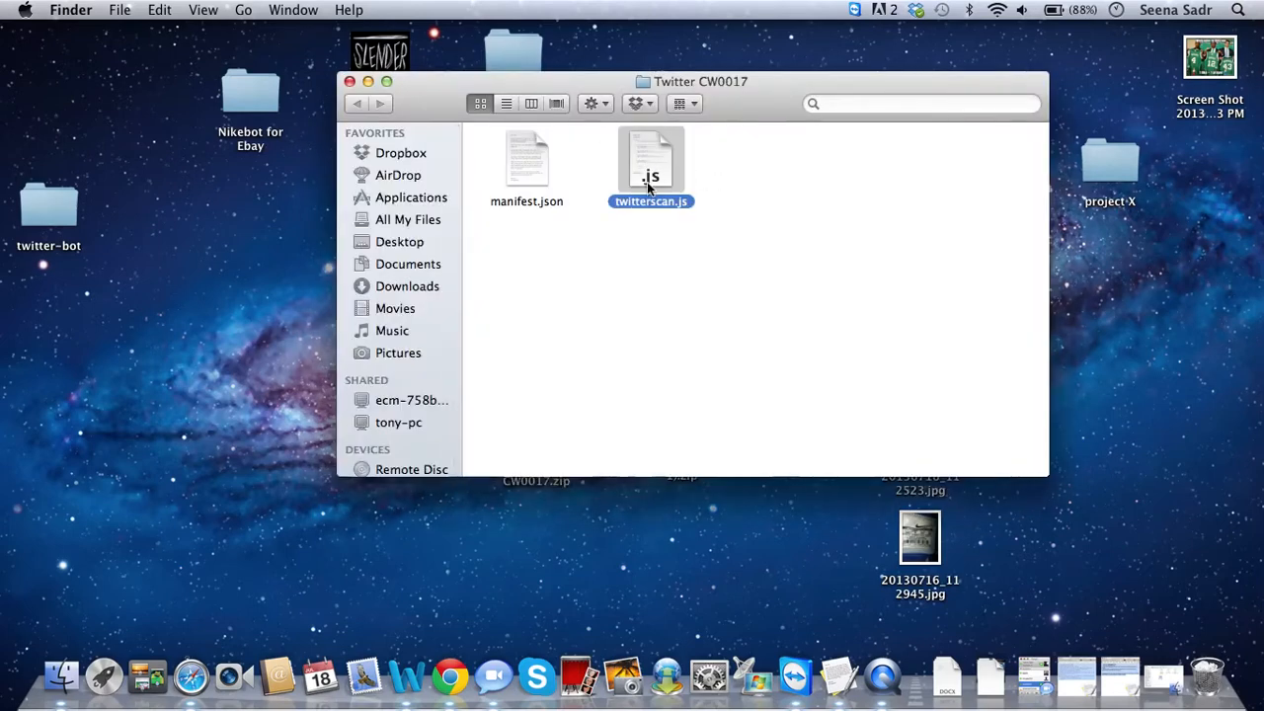
right_click(651, 162)
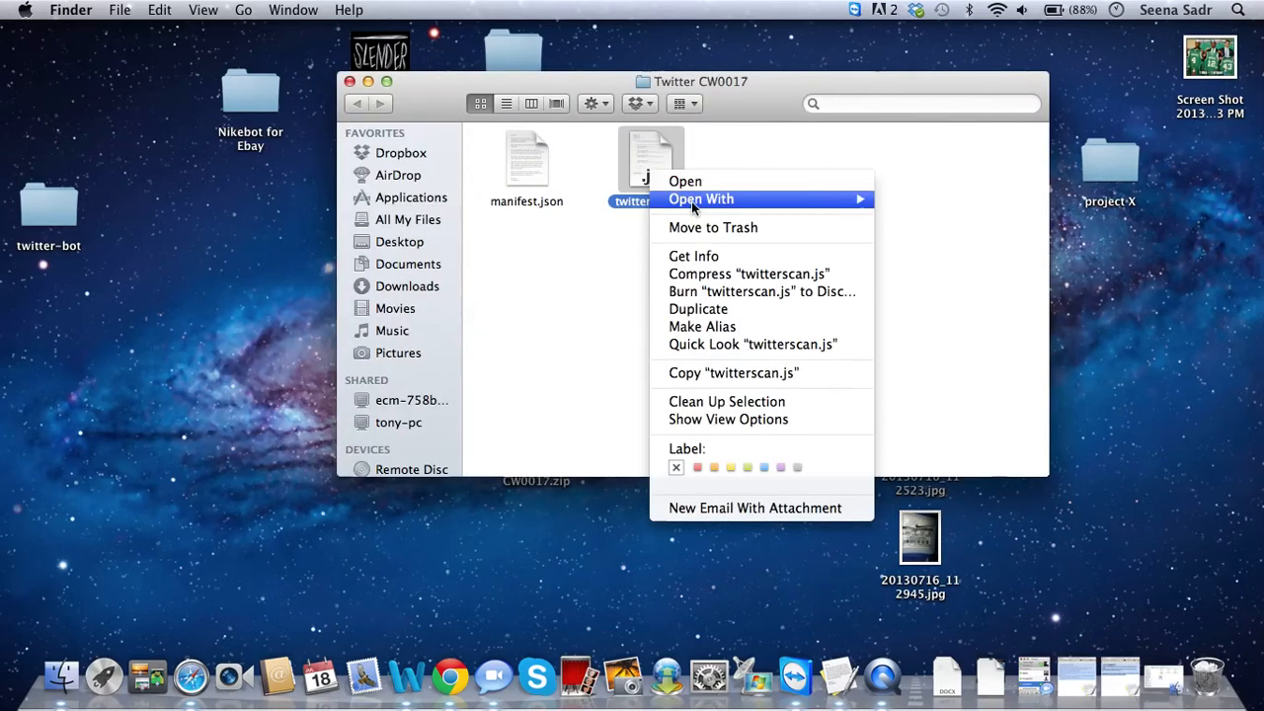
click(683, 182)
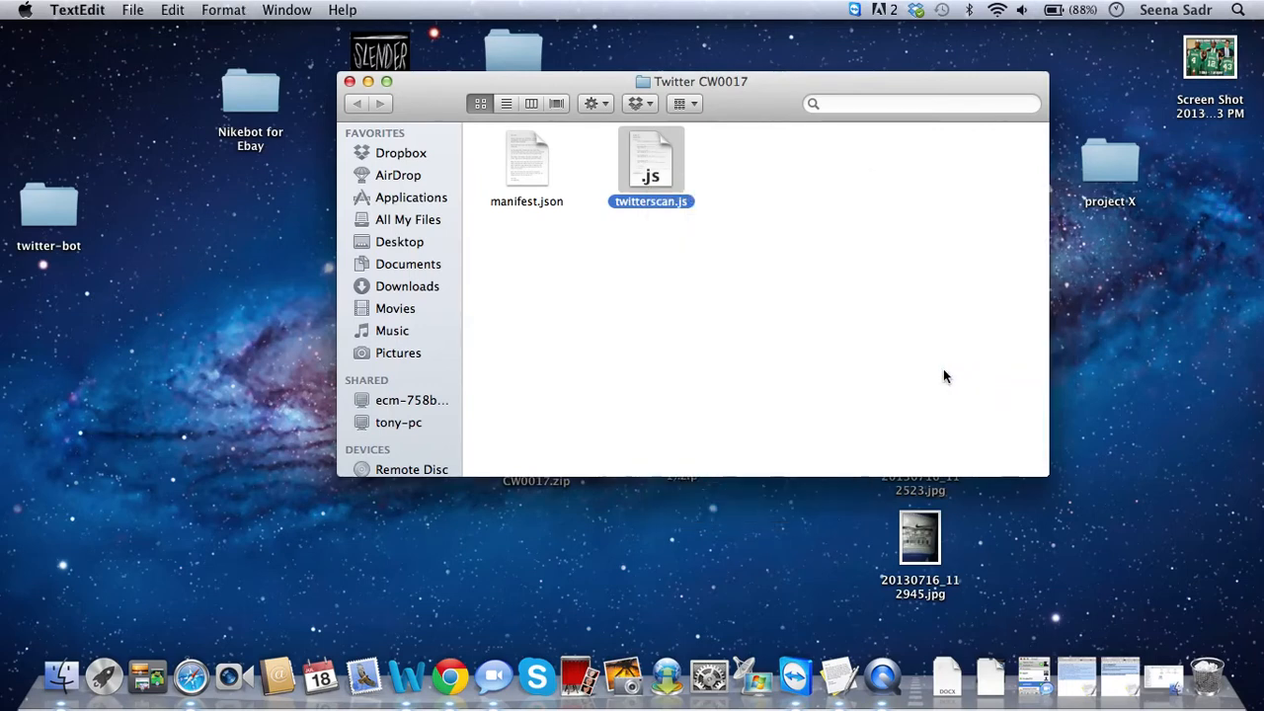
- Review twitterscan.js with shoeName set to "Jordan", then close it
double_click(652, 159)
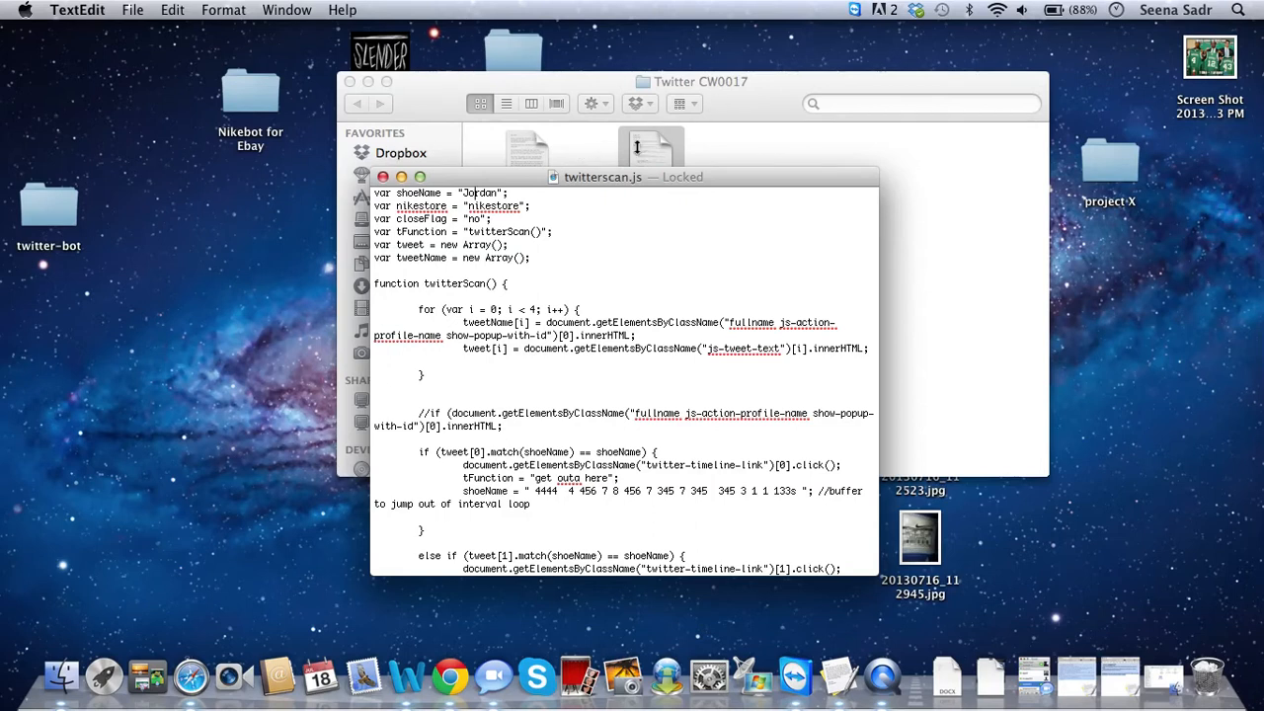
mouse_move(662, 150)
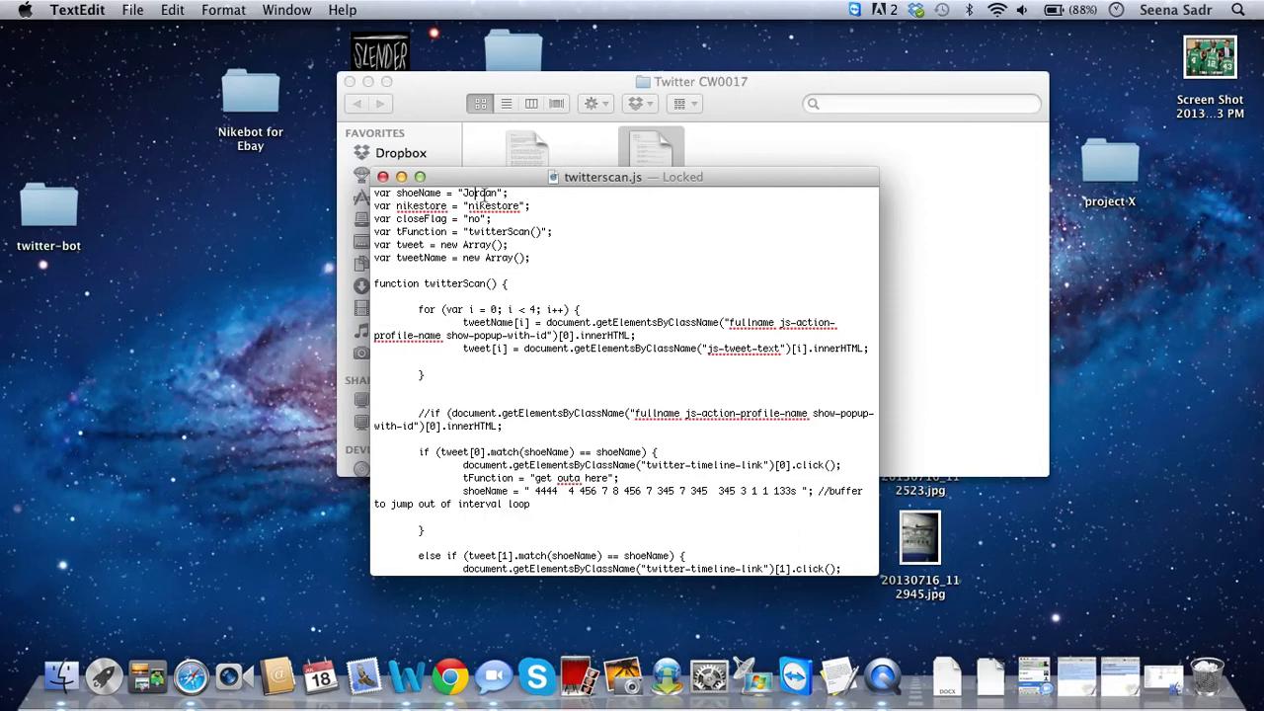
click(383, 178)
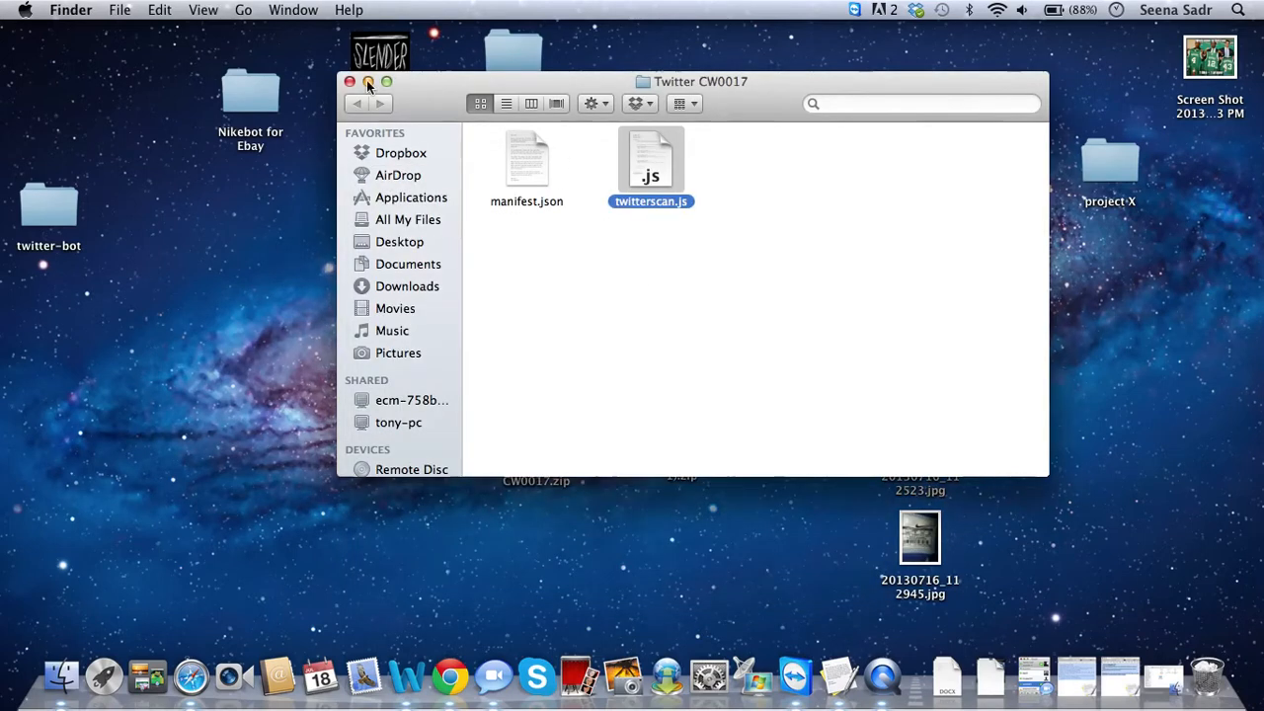
- Close the Twitter CW0017 folder window and return to Chrome's Extensions page
click(350, 83)
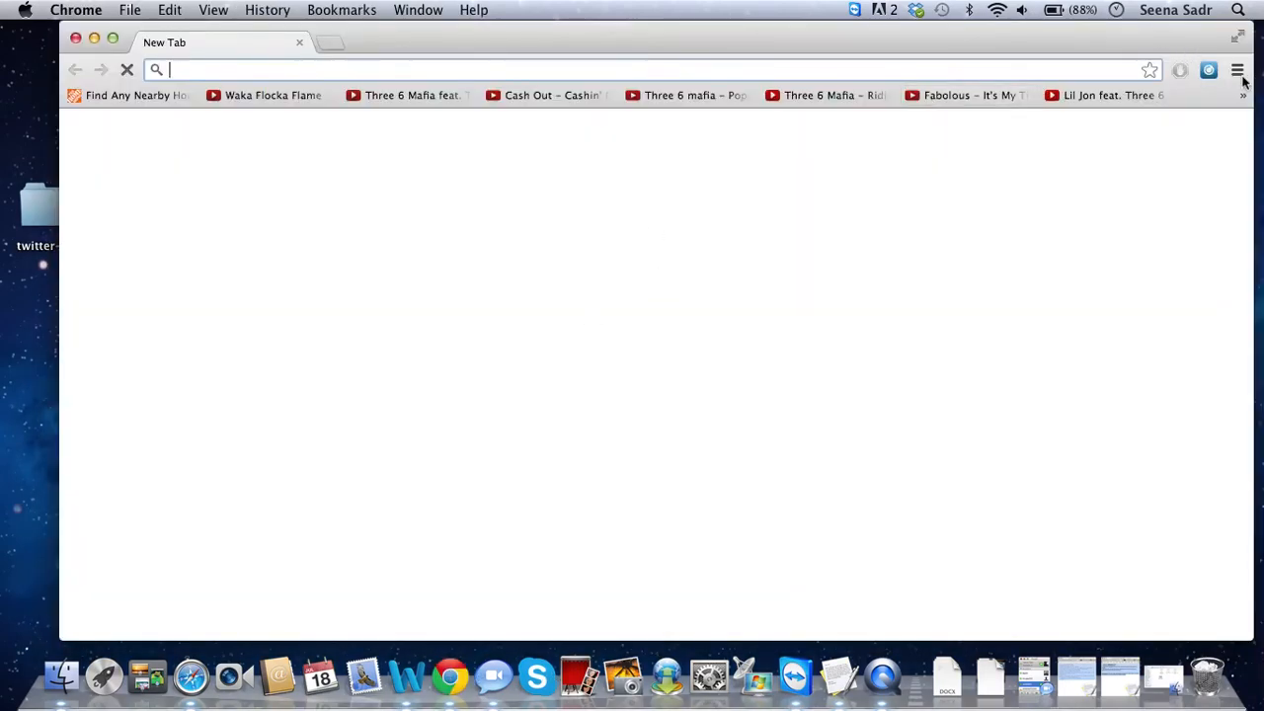
click(1237, 71)
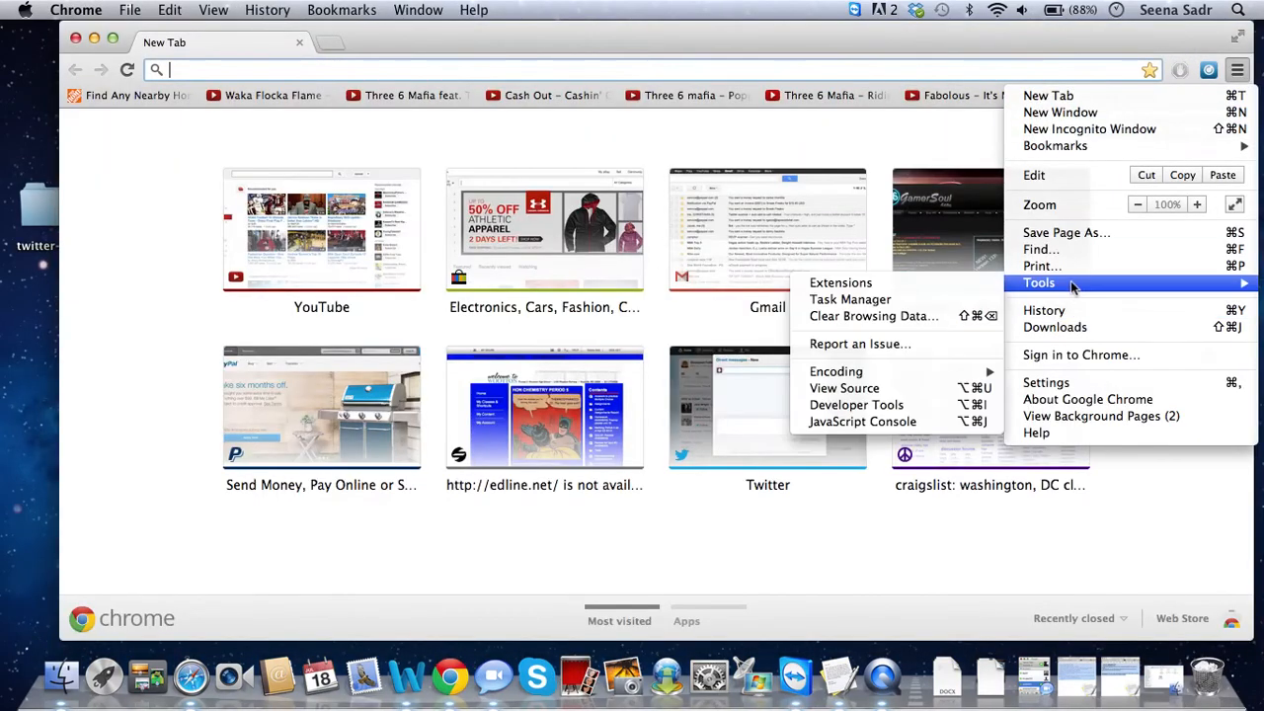
click(841, 283)
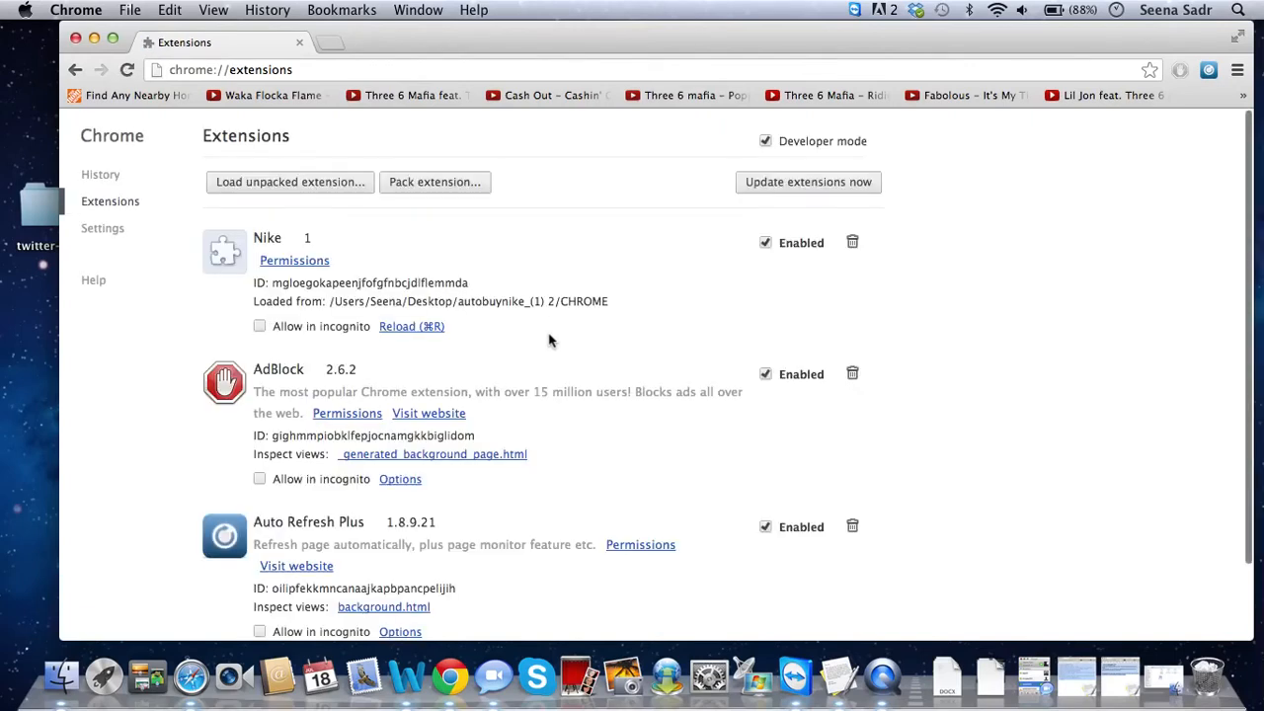
- Load the Desktop's Twitter CW0017 folder as an unpacked extension
click(288, 182)
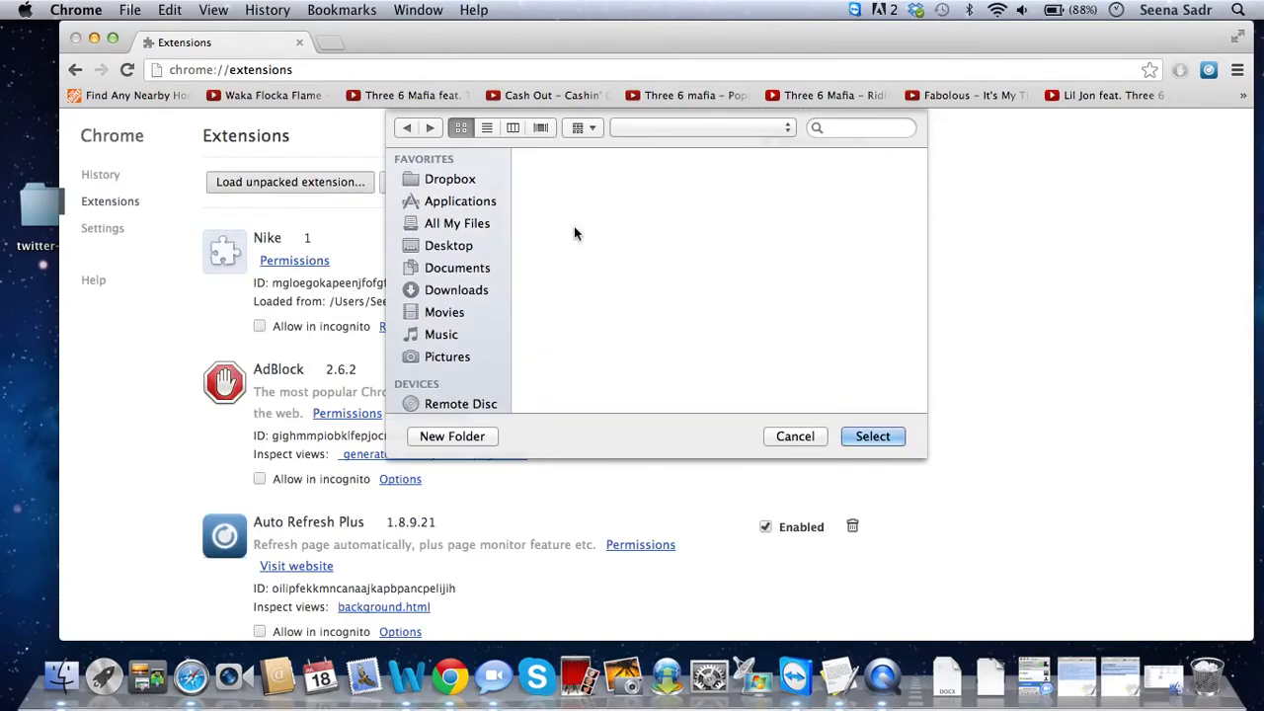
click(448, 245)
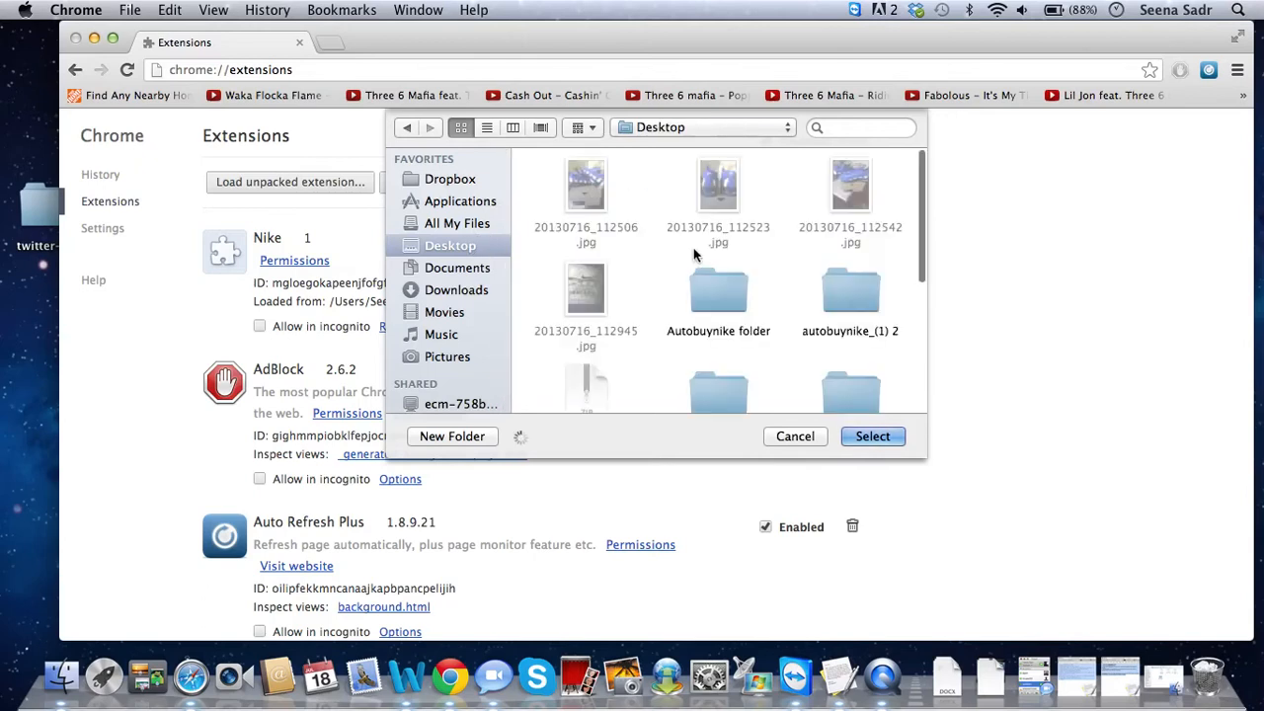
scroll(down, 3)
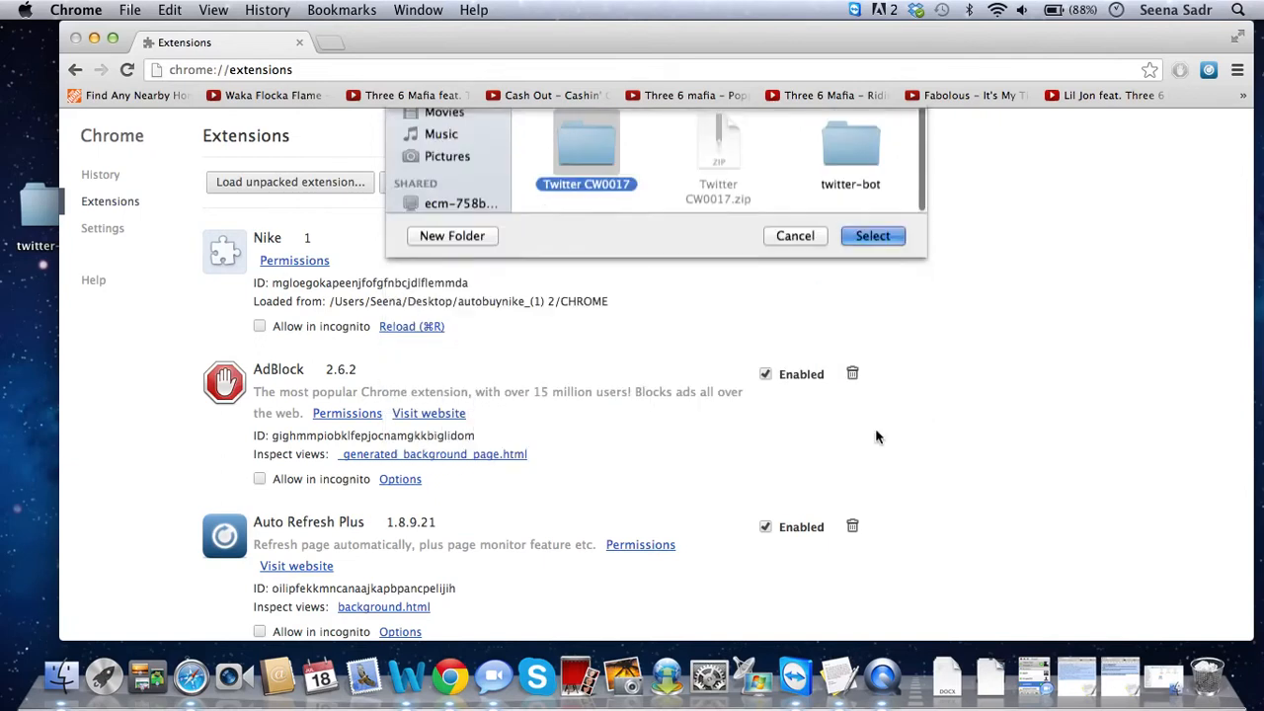
click(871, 235)
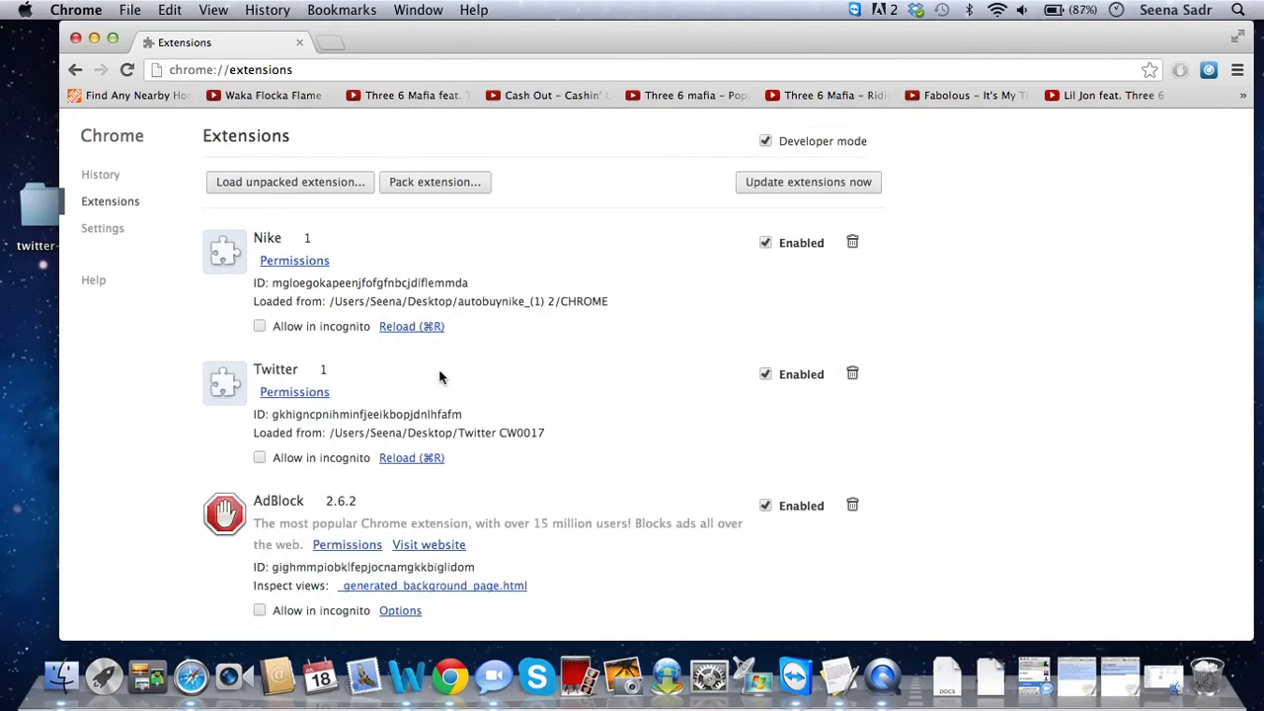
mouse_move(323, 378)
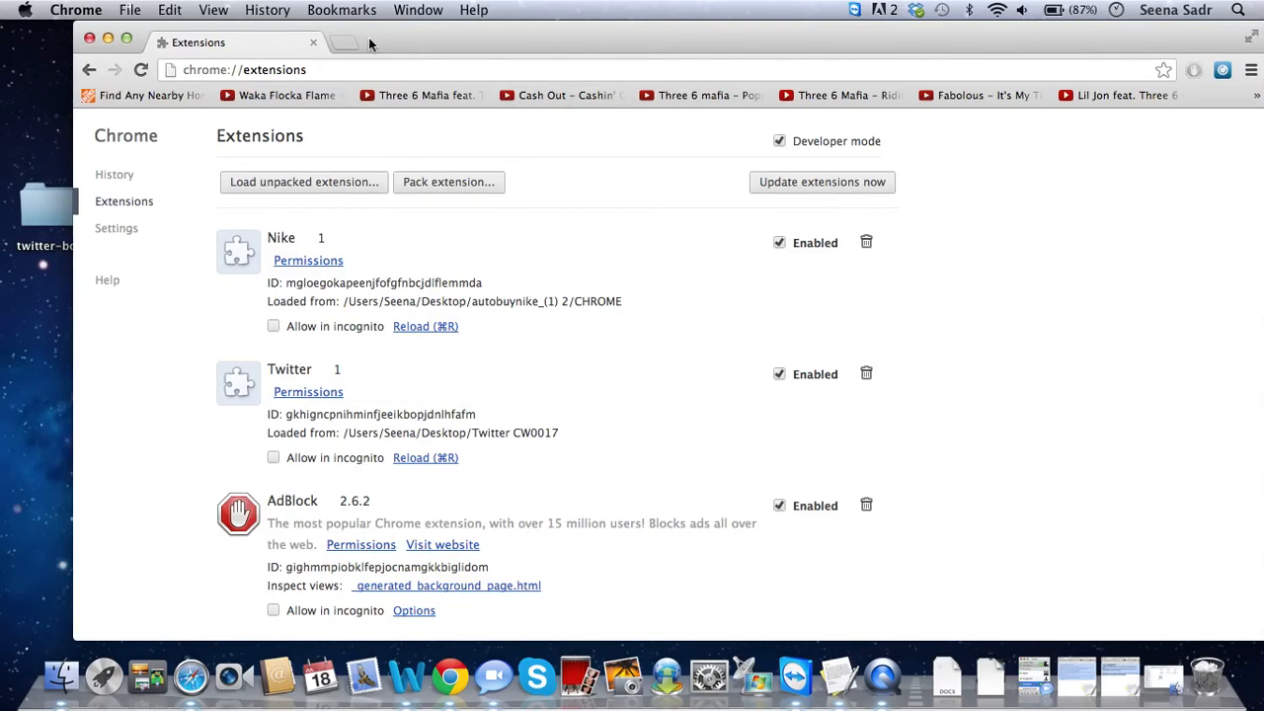
- Load twitter.com, switch to the auto-opened Nike shoe tab that added size 10 to cart, then close it
text(twitter.com)
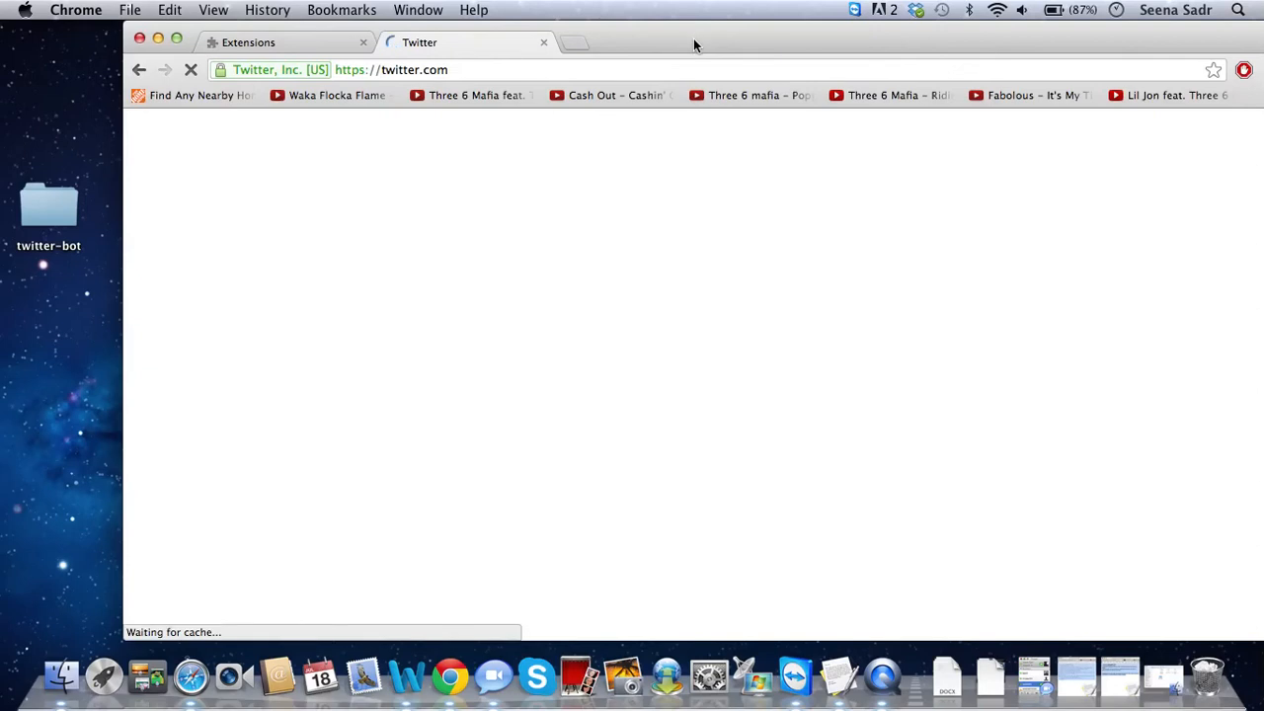
click(575, 43)
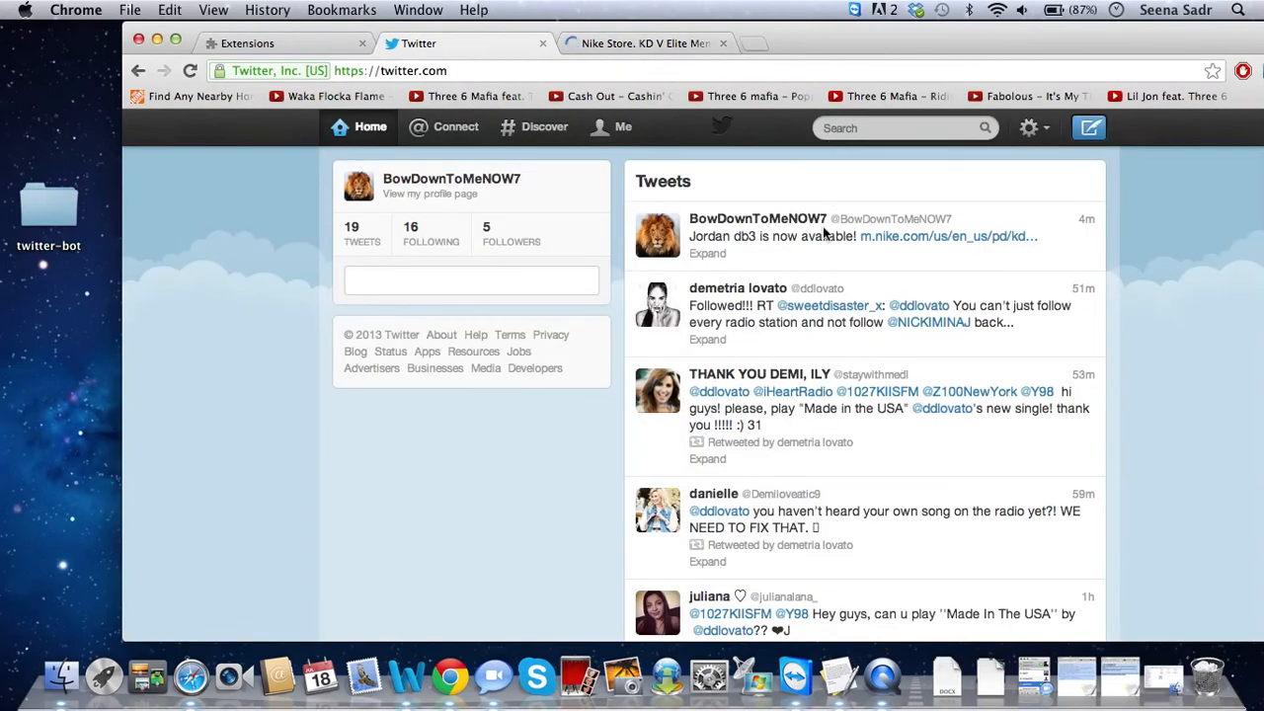
click(642, 44)
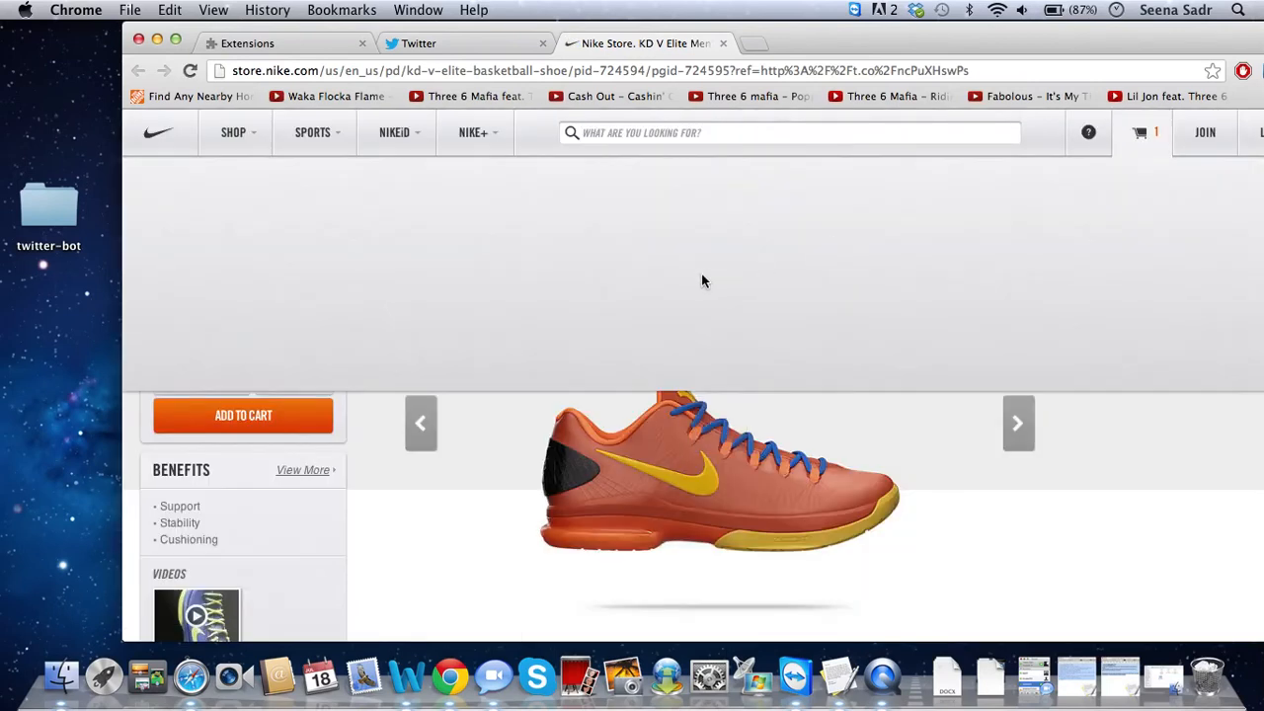
click(243, 415)
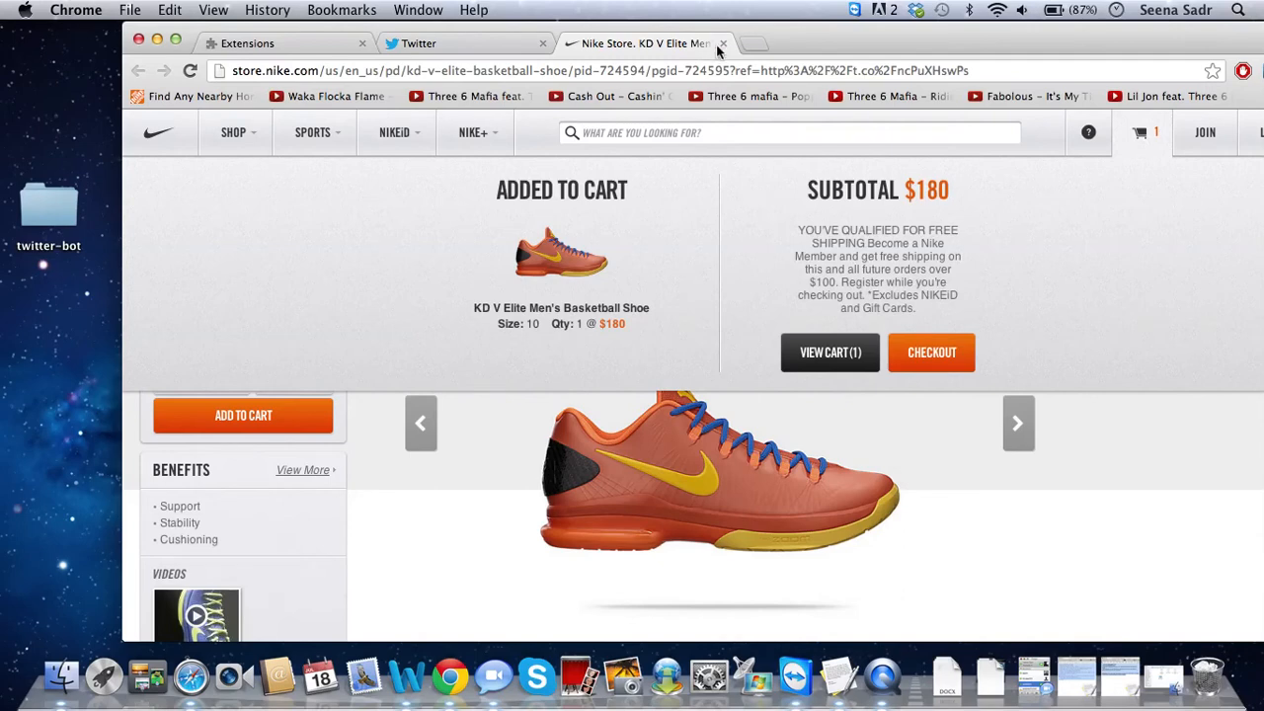
click(465, 44)
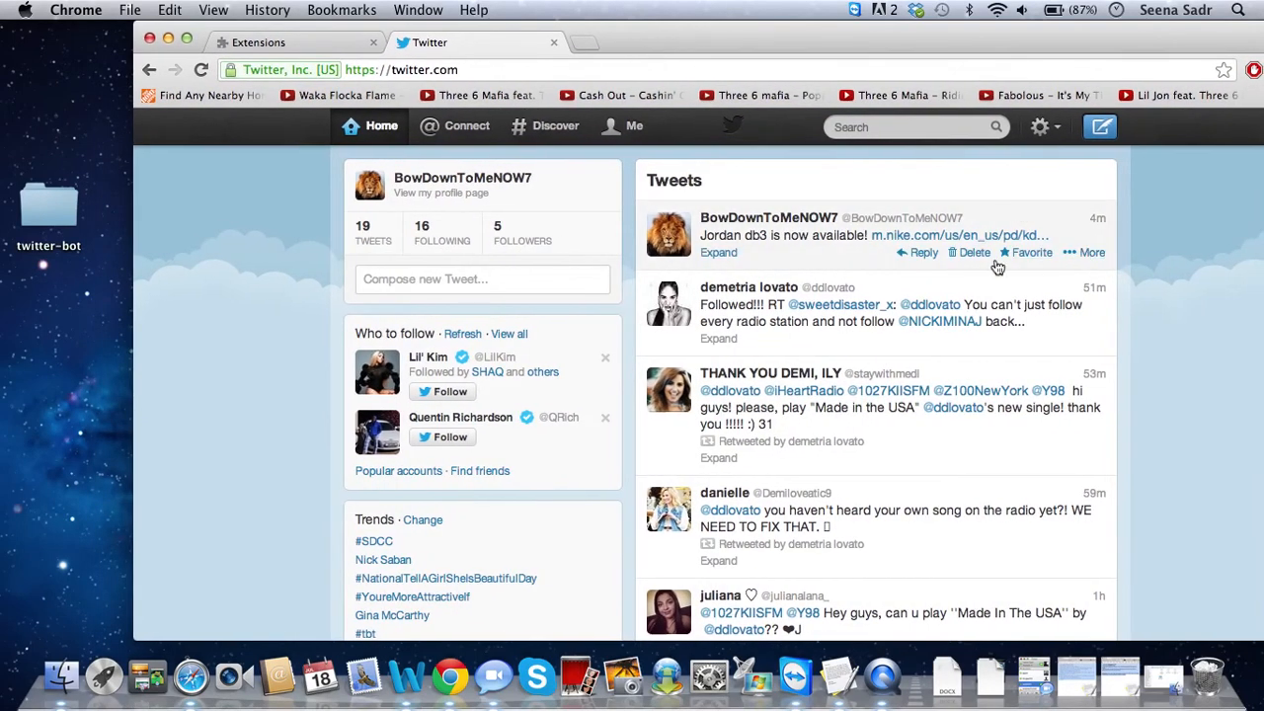
- Delete the Jordan db3 tweet, confirm, and reload the Twitter home feed in Chrome
click(974, 253)
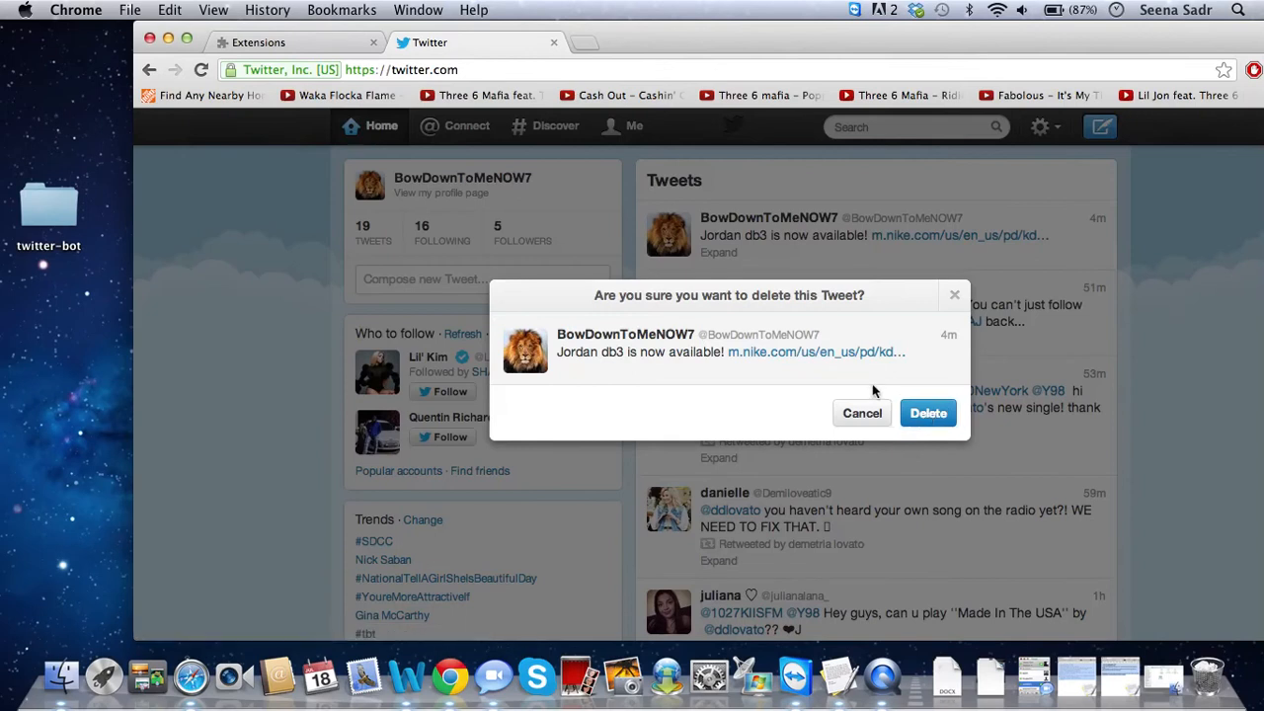
click(928, 413)
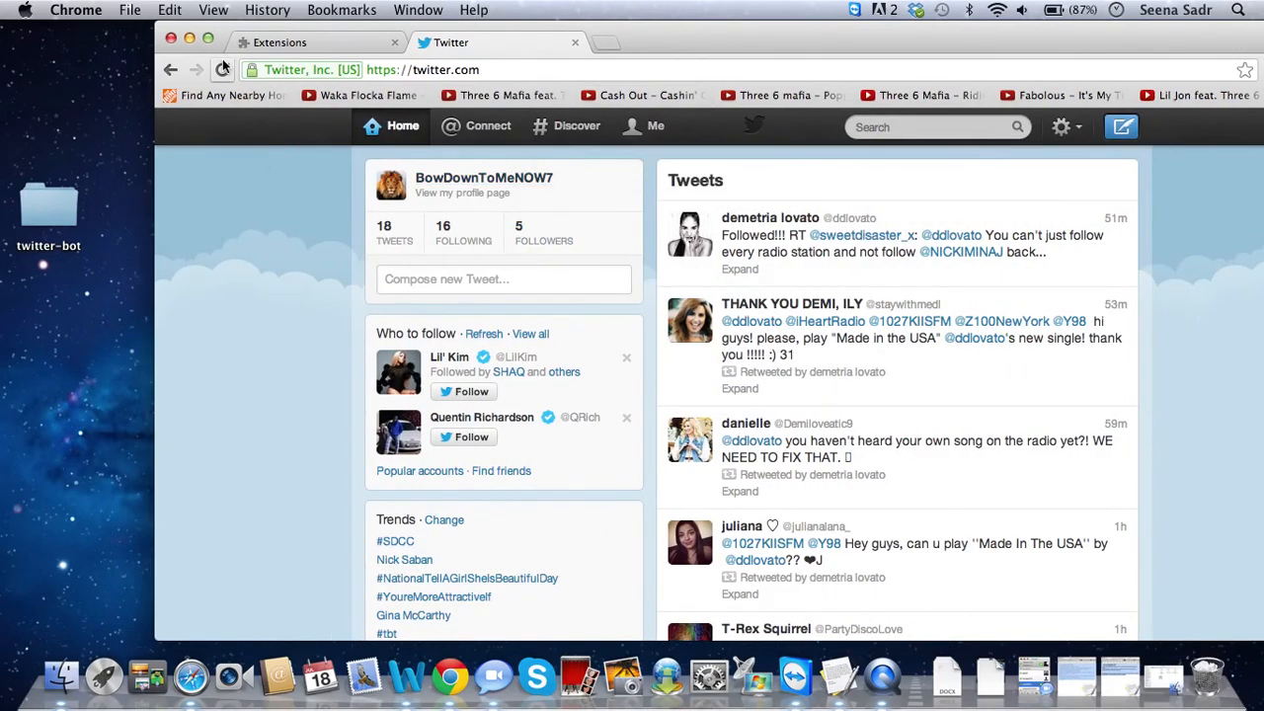
click(223, 69)
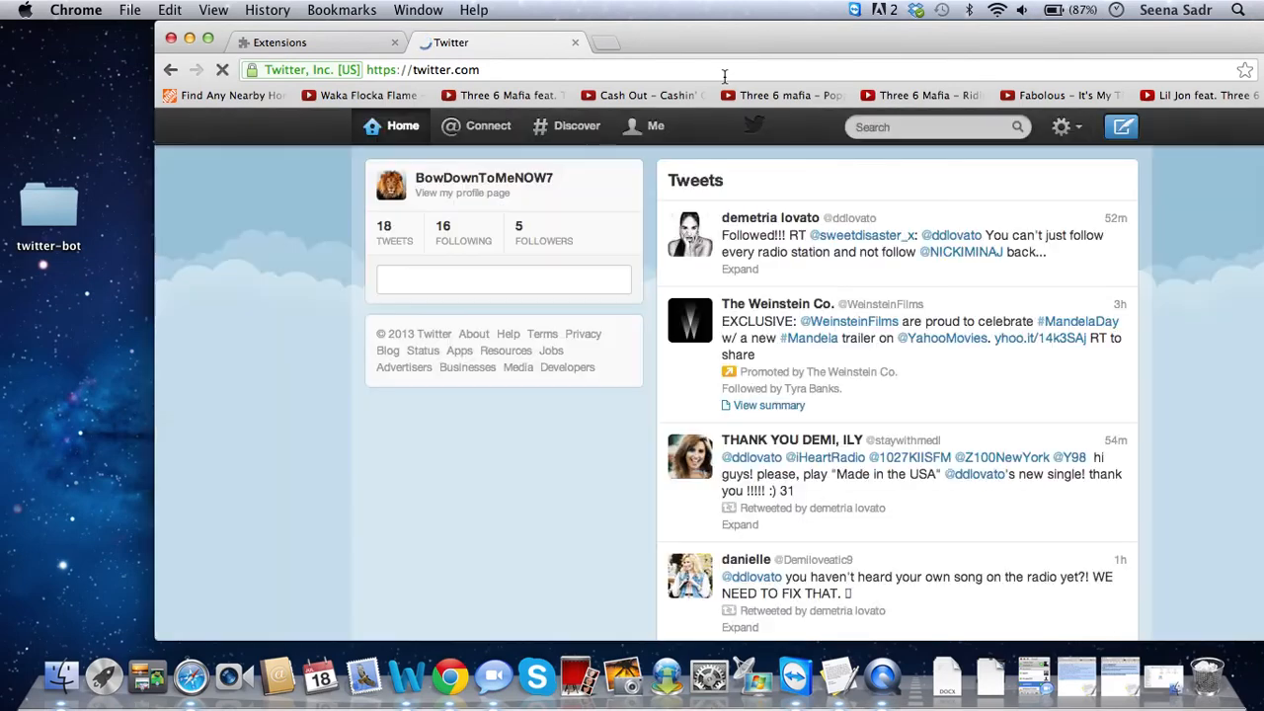
click(221, 69)
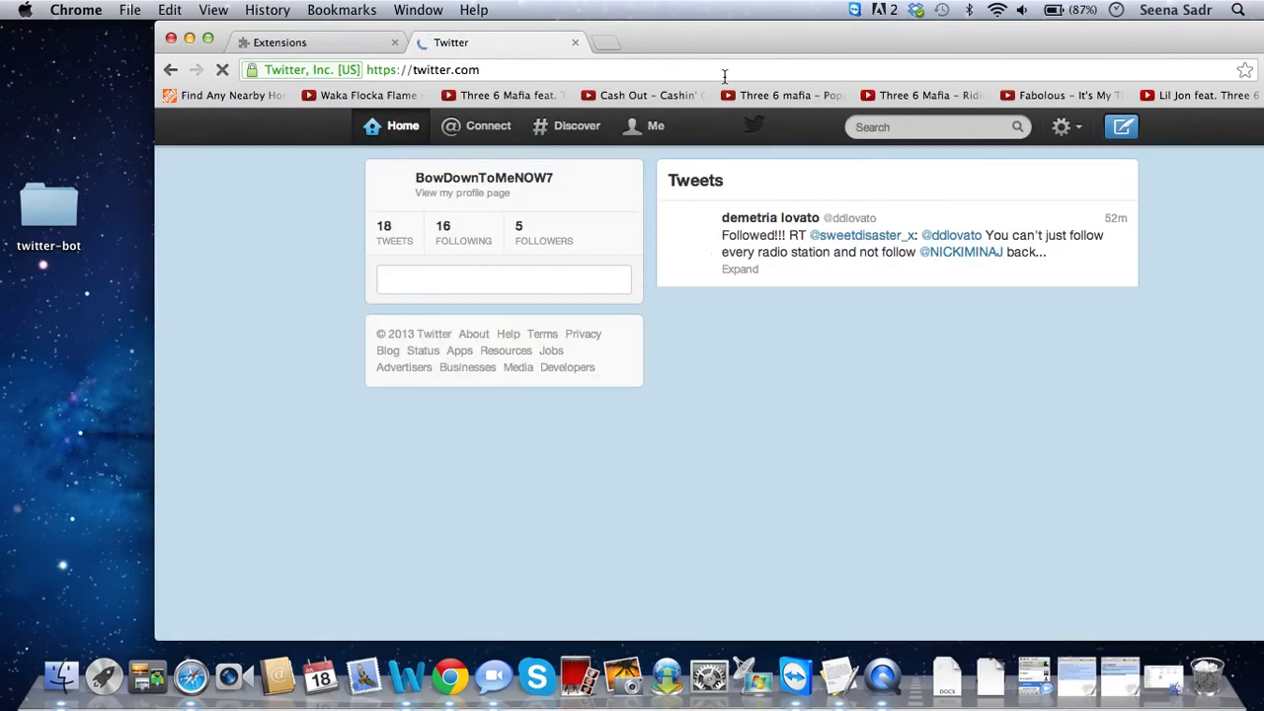